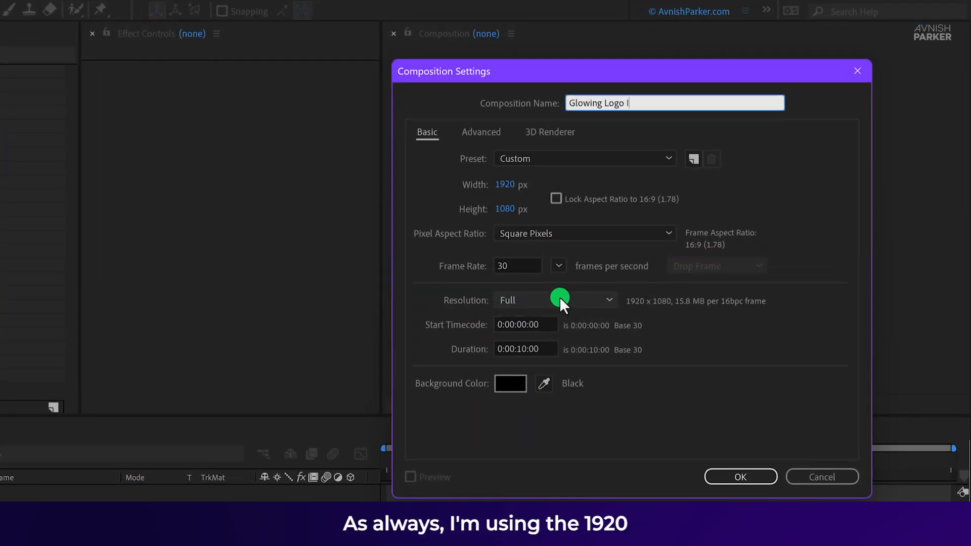
# Name the composition Glowing Logo Intro at 1920×1080, 30 fps and confirm
pyautogui.write('Intro')
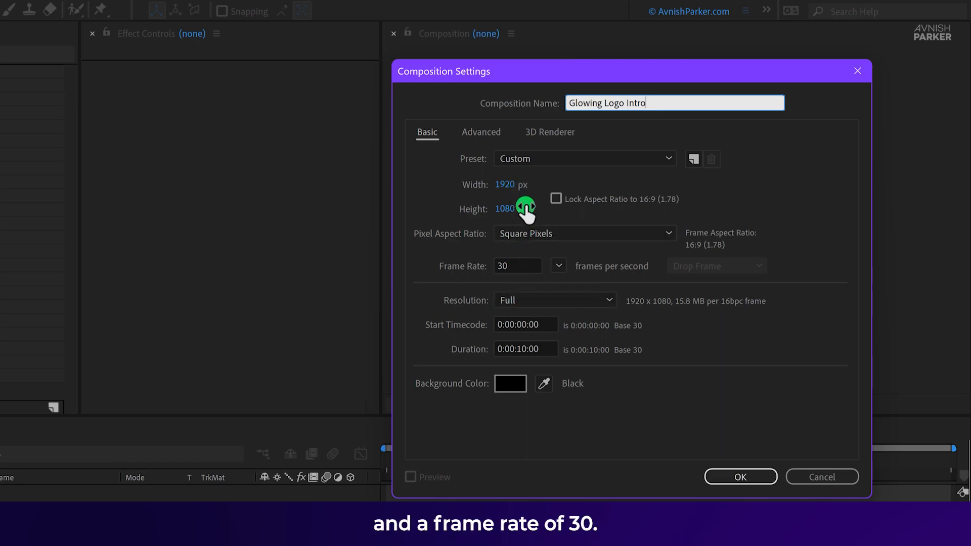
pyautogui.moveTo(575, 291)
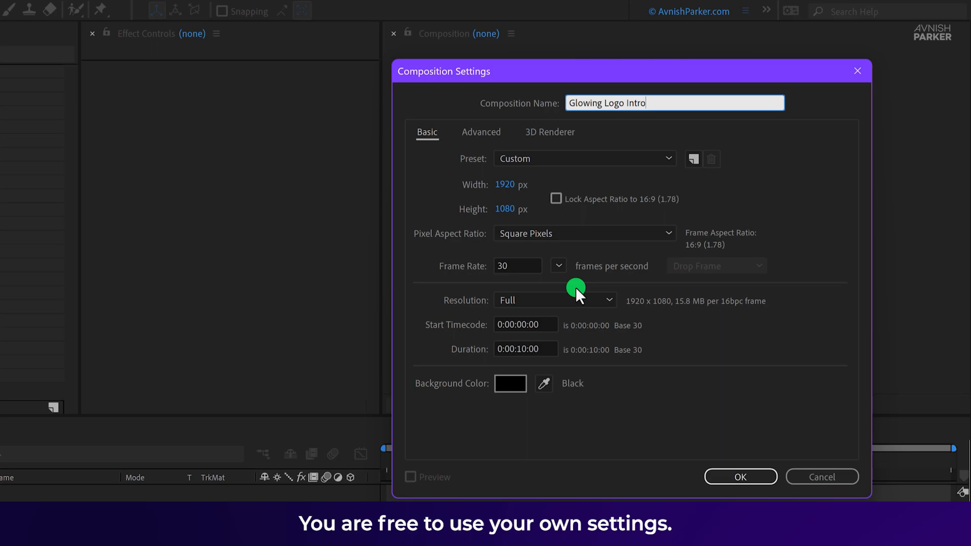
pyautogui.click(739, 476)
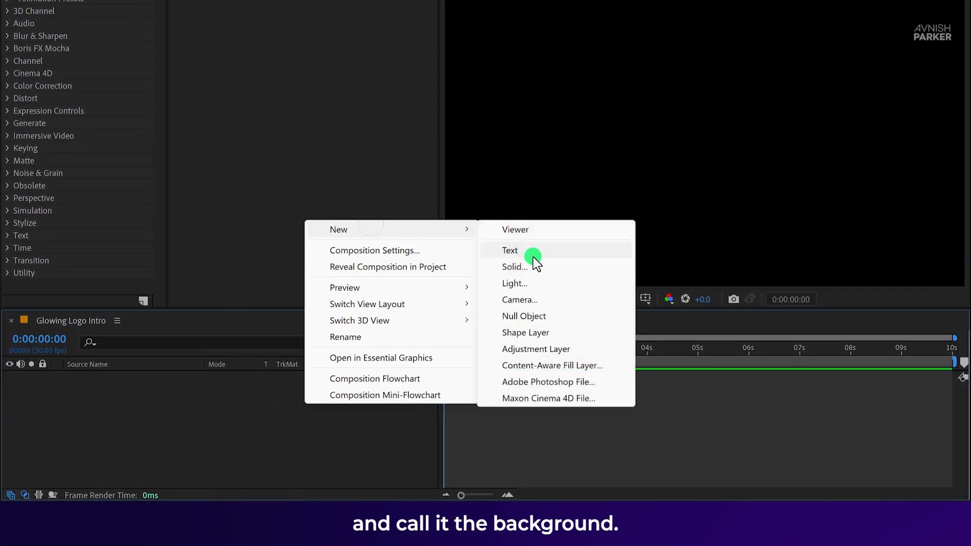
# Add a new black solid layer named BG to the composition
pyautogui.click(514, 266)
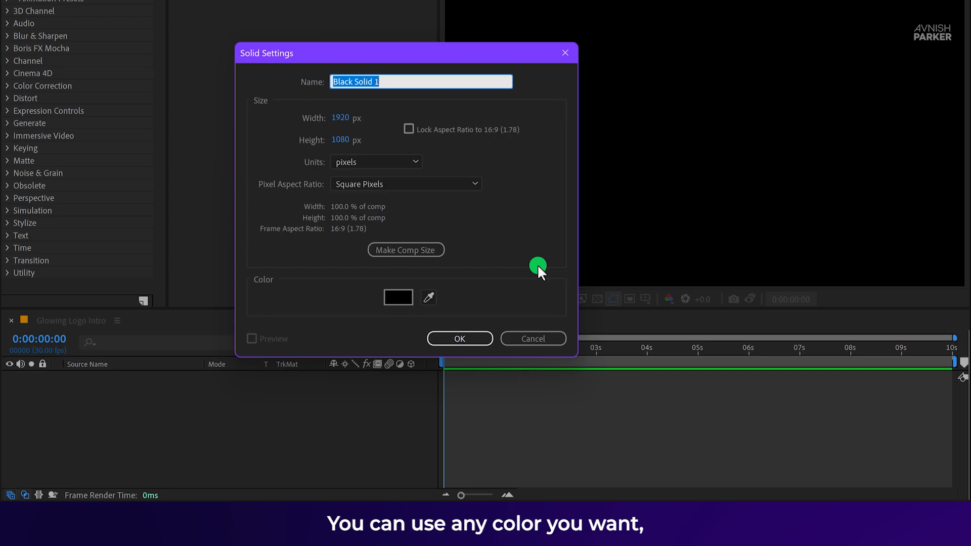
pyautogui.write('BG')
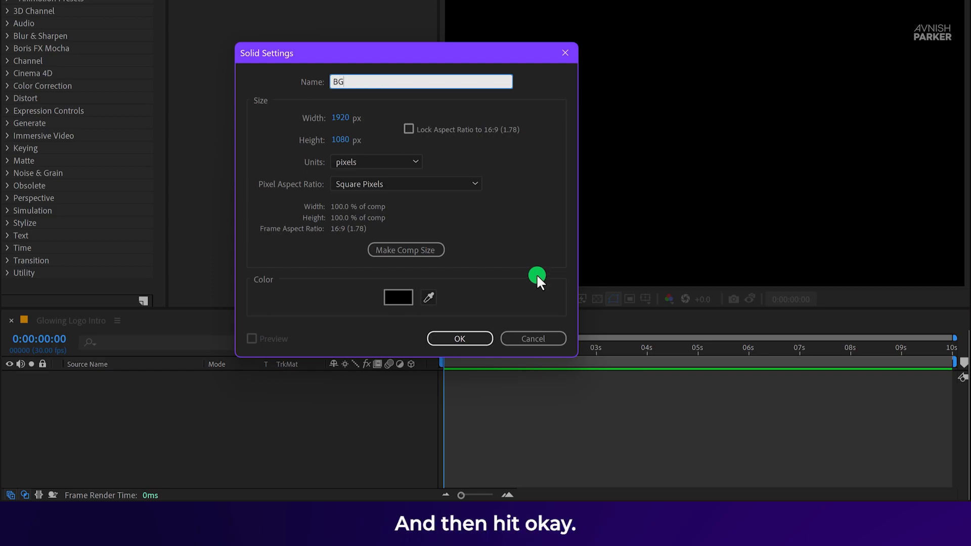
pyautogui.click(459, 338)
pyautogui.write('g')
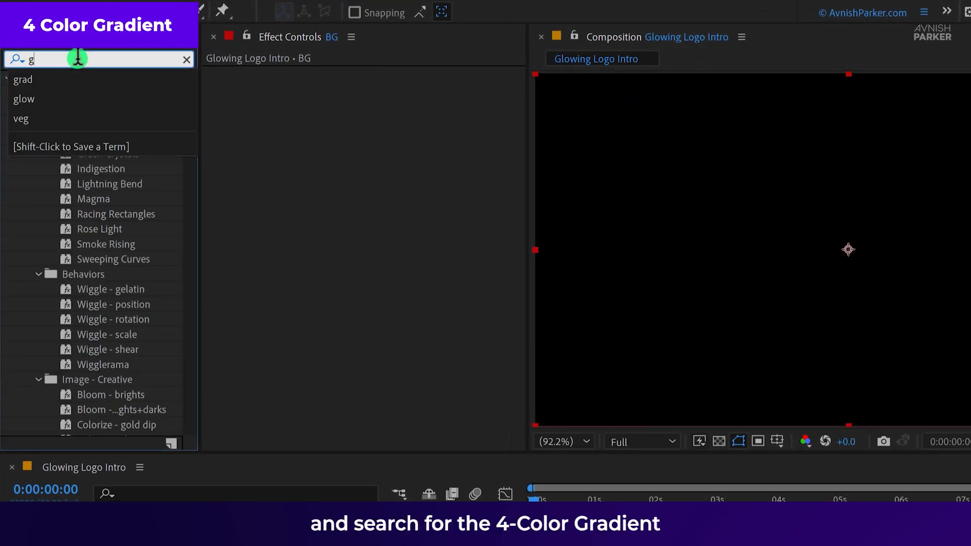
# Apply 4-Color Gradient to BG and set its colours to dark navy blues
pyautogui.write('rad')
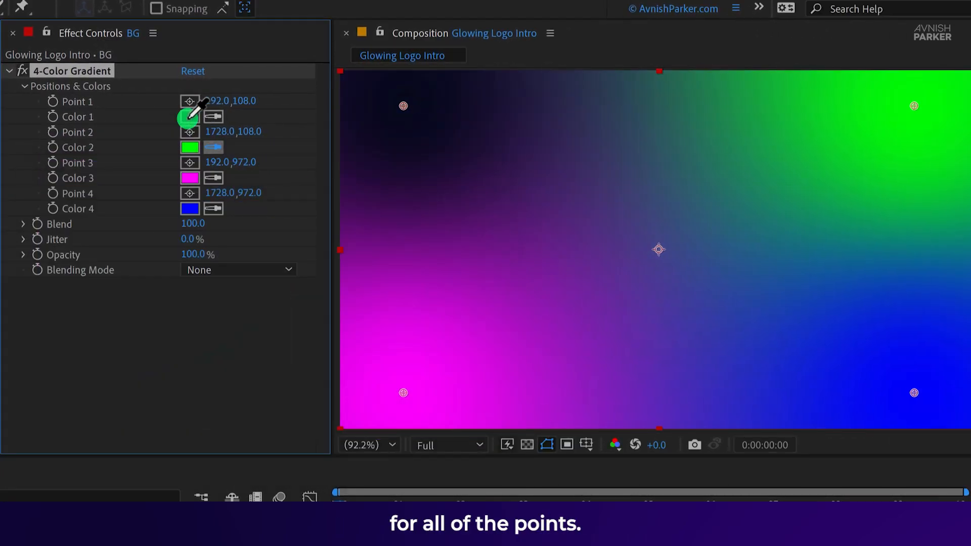
pyautogui.click(189, 116)
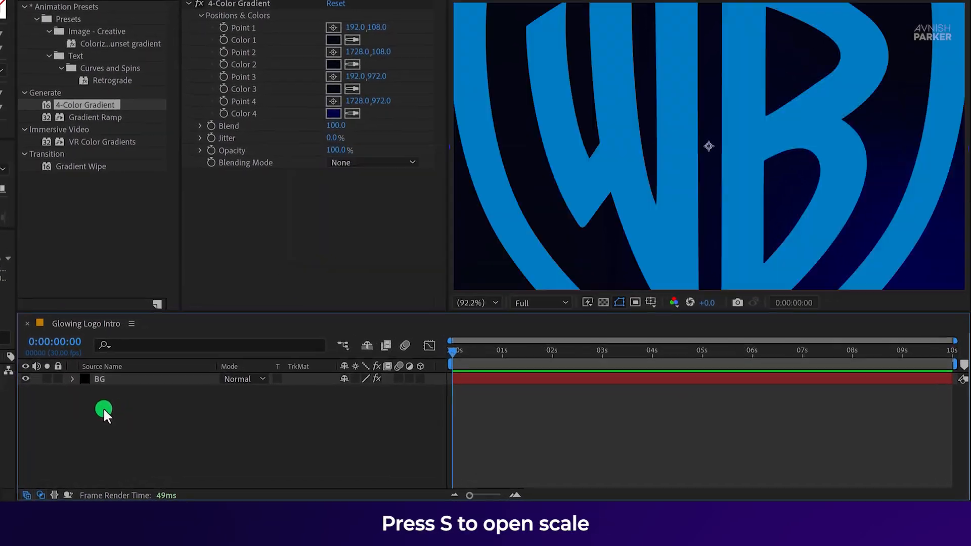
# Scale WB Logo.png to 15% and pre-compose it as Logo Comp
pyautogui.press('s')
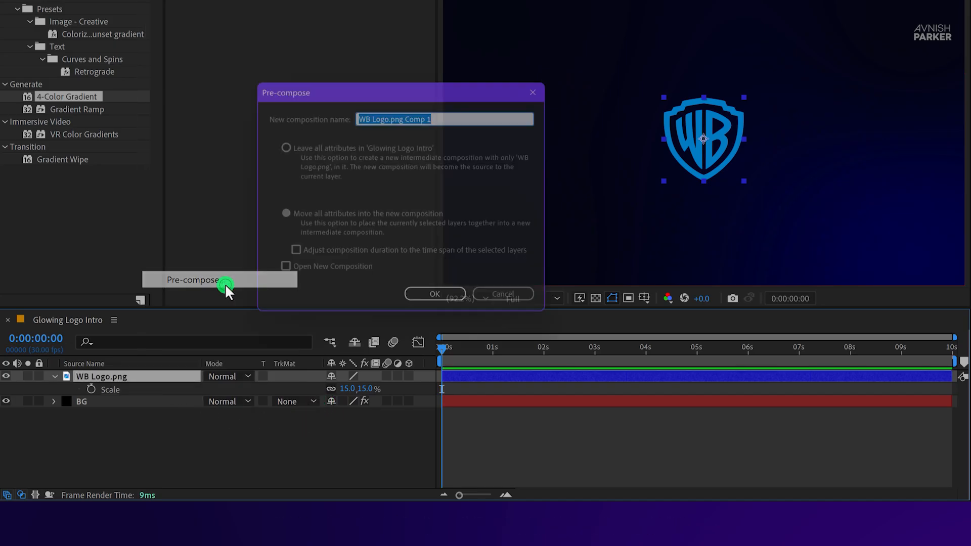
pyautogui.write('Logo Comp')
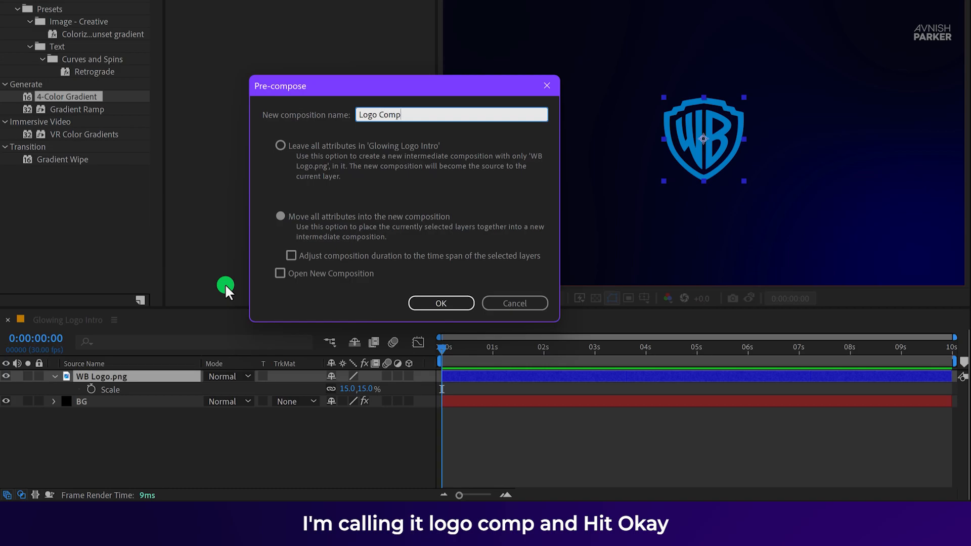
pyautogui.click(440, 303)
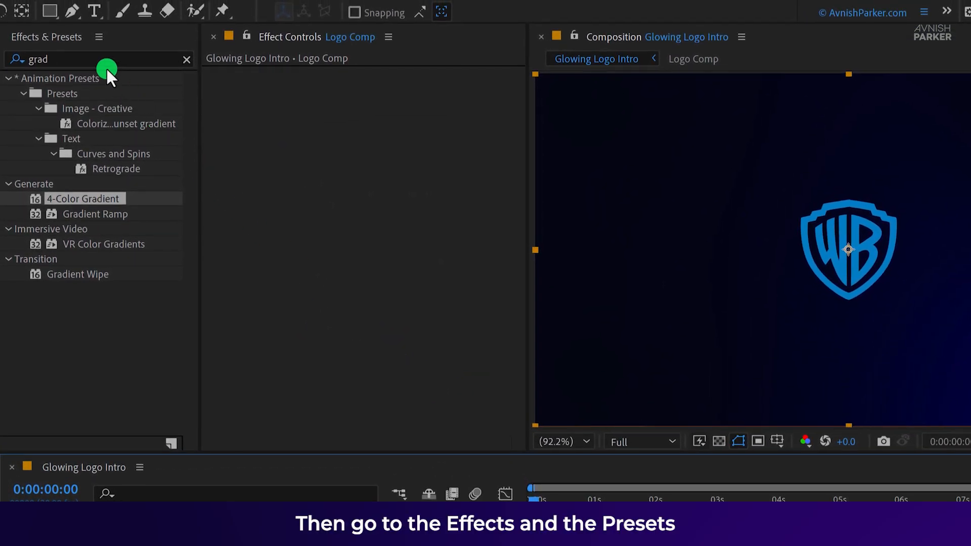
# Apply Vegas to Logo Comp with Transparent blend mode and reveal Image Contours
pyautogui.write('veg')
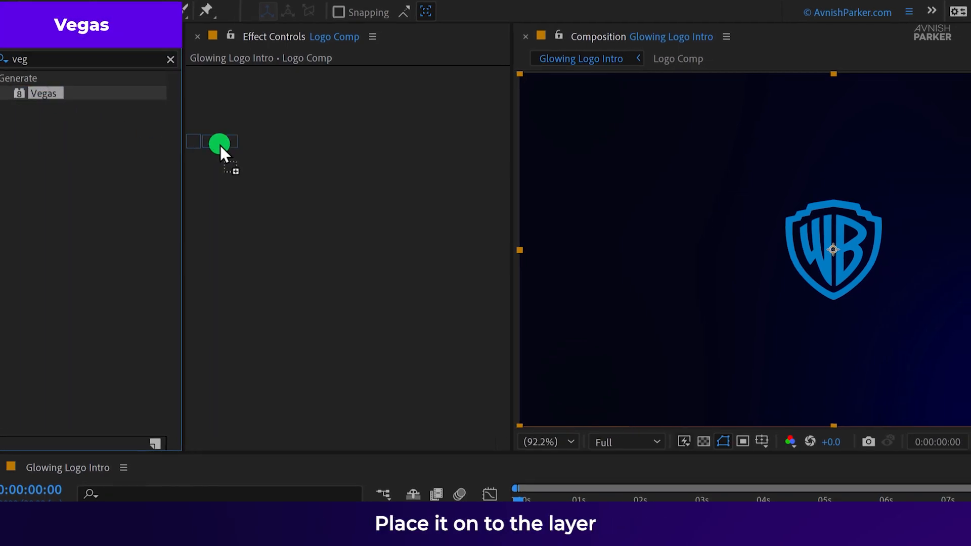
pyautogui.click(238, 255)
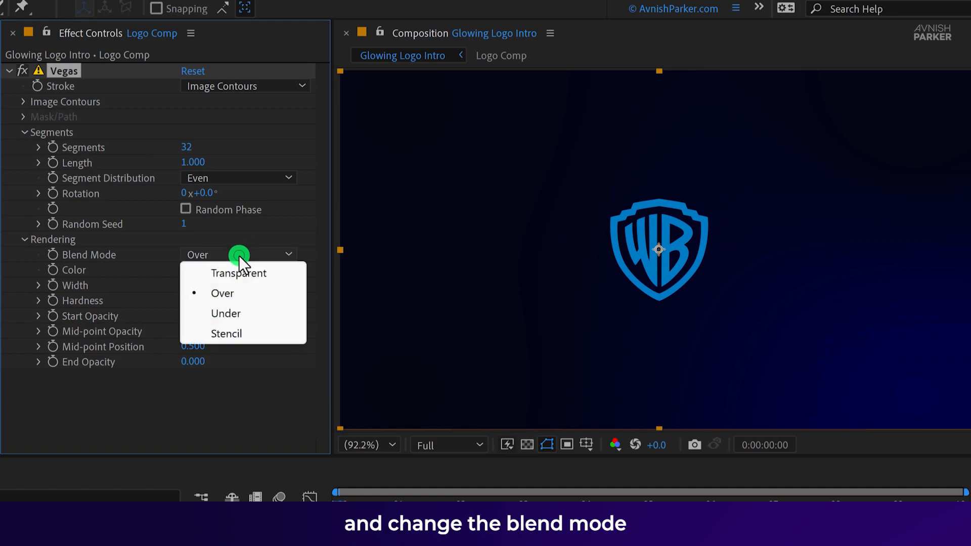
pyautogui.click(238, 272)
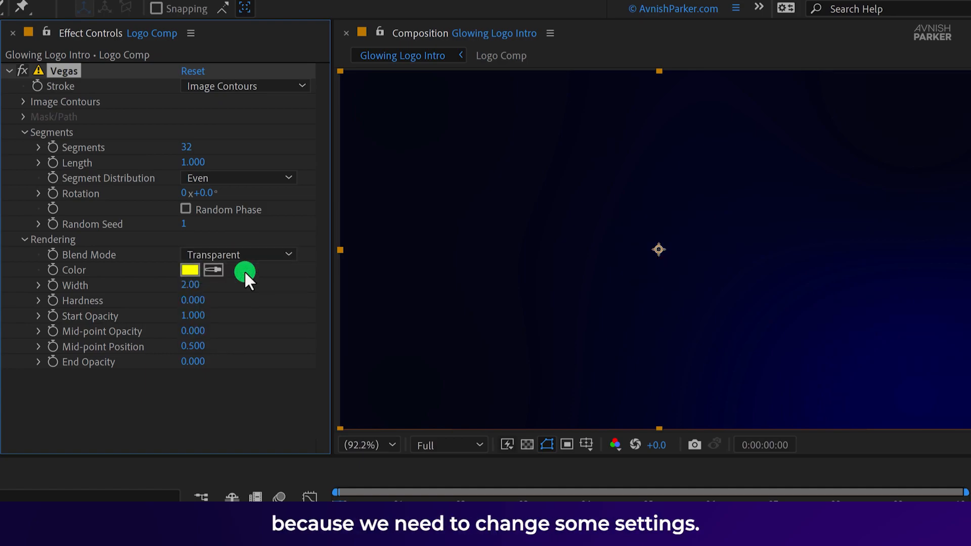
pyautogui.click(23, 101)
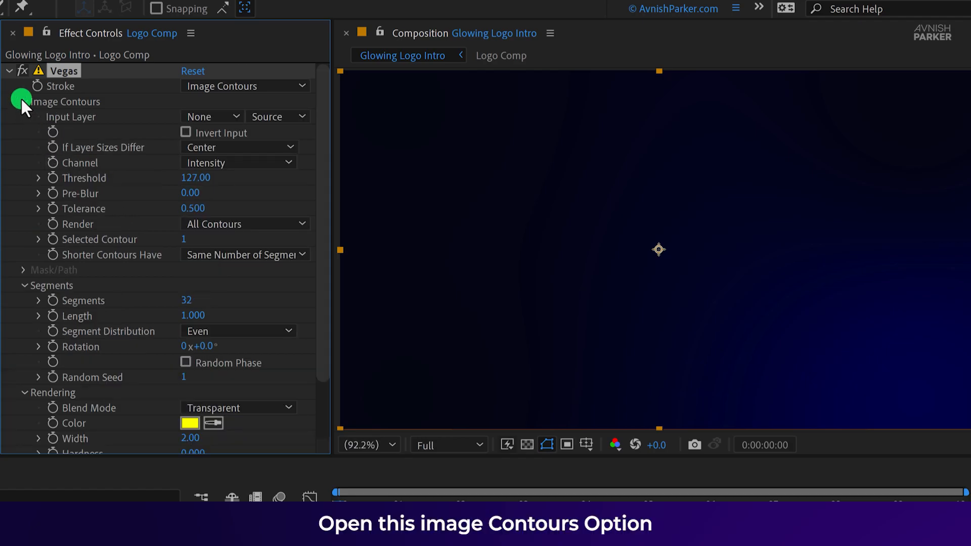
# Set Image Contours channel to Alpha with 1 segment and full stroke opacity
pyautogui.click(238, 162)
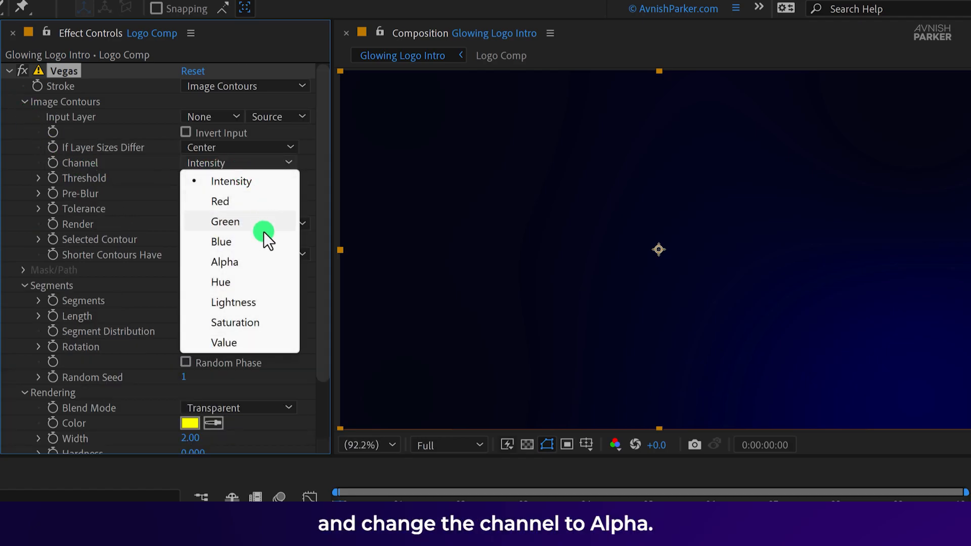
pyautogui.click(224, 261)
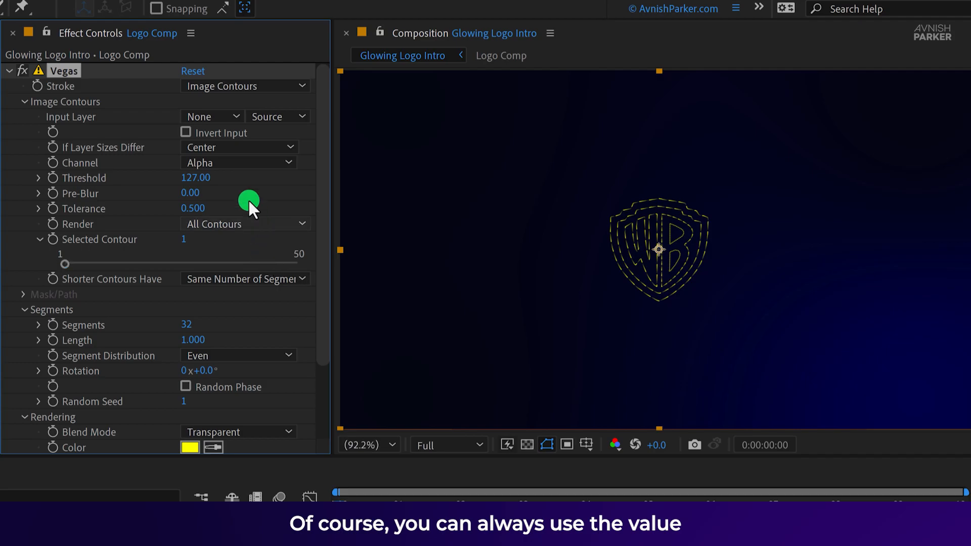
pyautogui.click(238, 162)
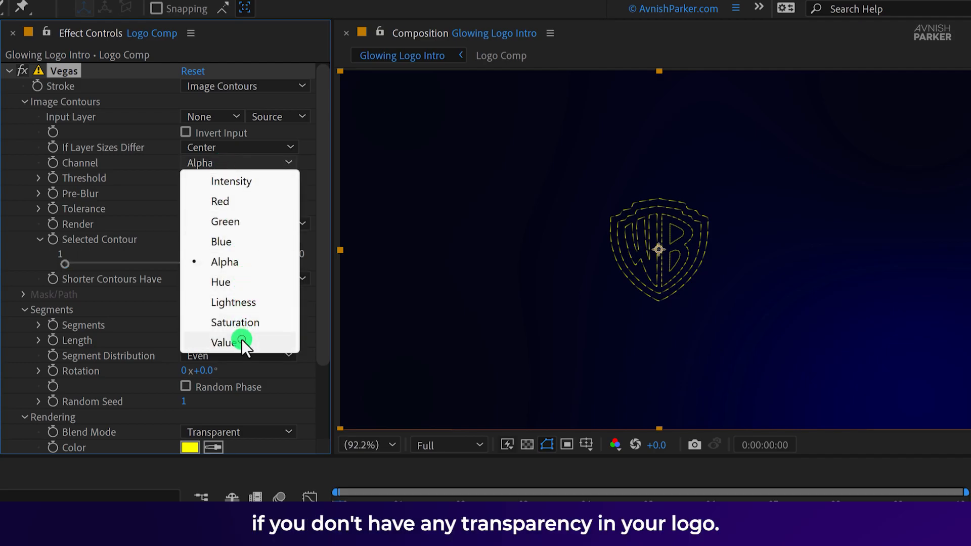
pyautogui.click(223, 342)
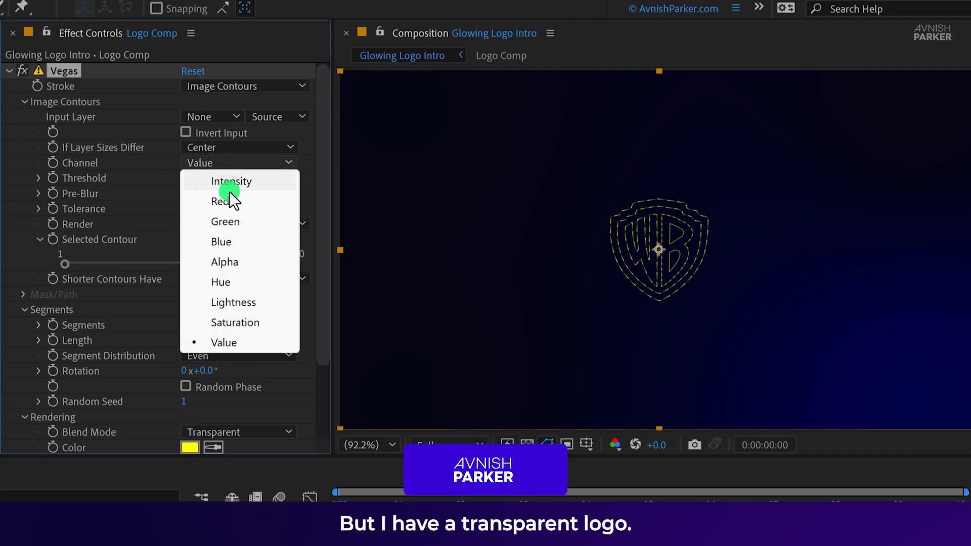
pyautogui.click(224, 260)
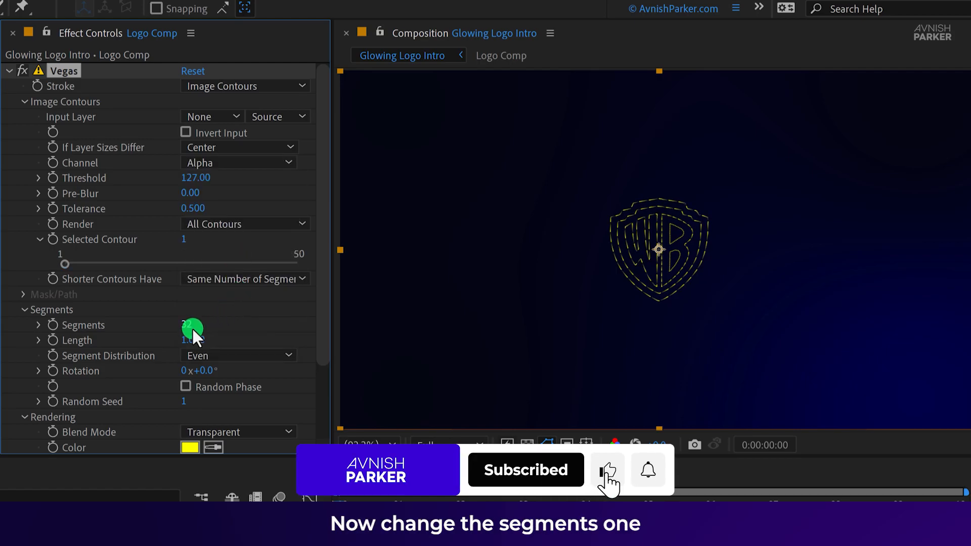
pyautogui.click(198, 324)
pyautogui.write('1')
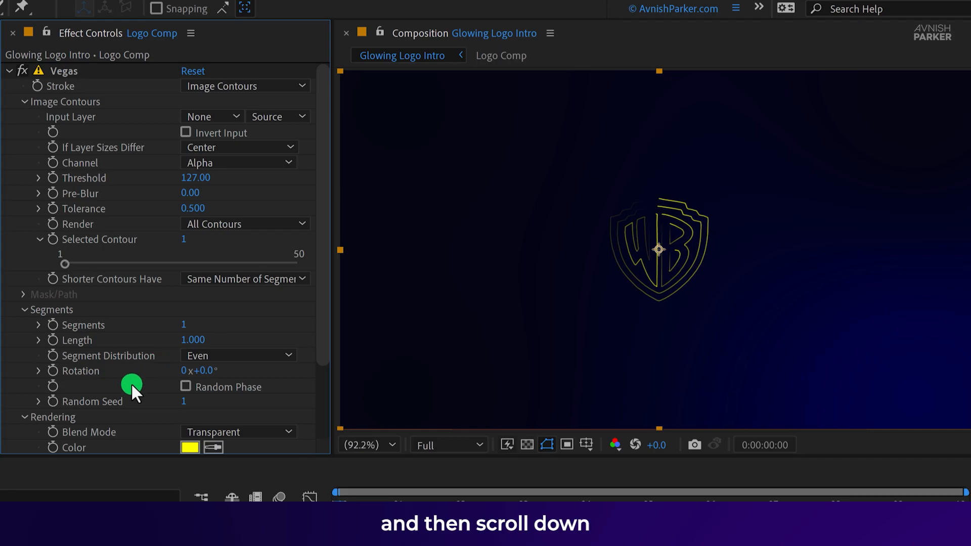
pyautogui.scroll(-3)
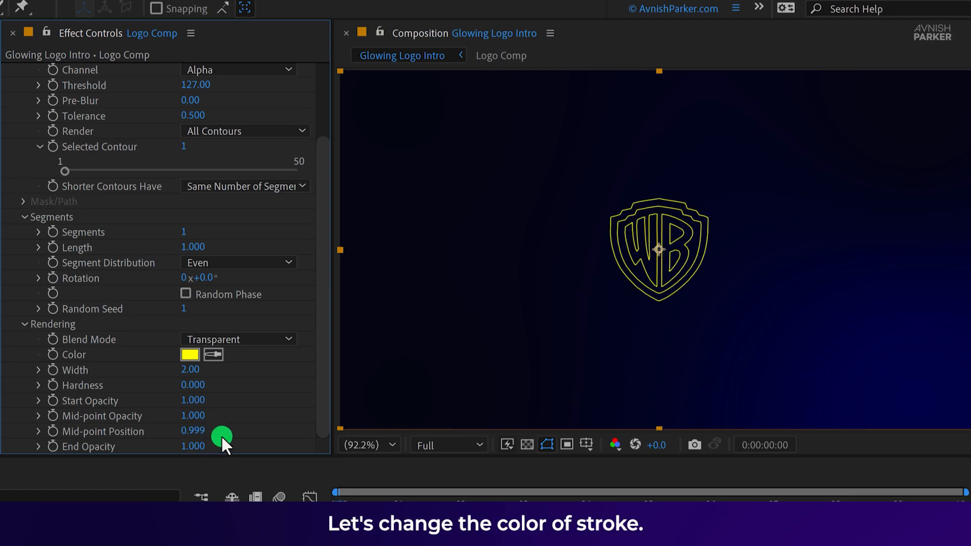
# Set the Vegas stroke colour to light blue #75DCFF
pyautogui.click(190, 354)
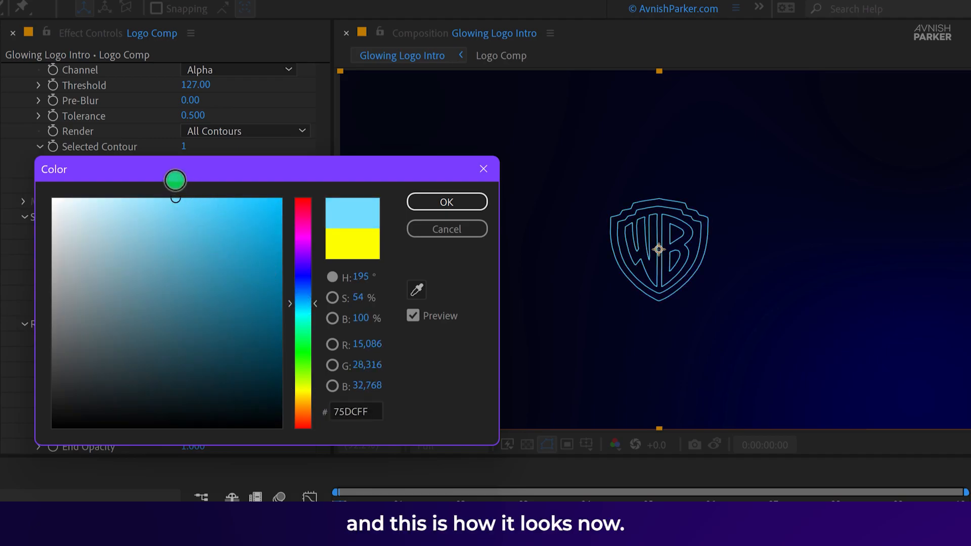
pyautogui.click(446, 202)
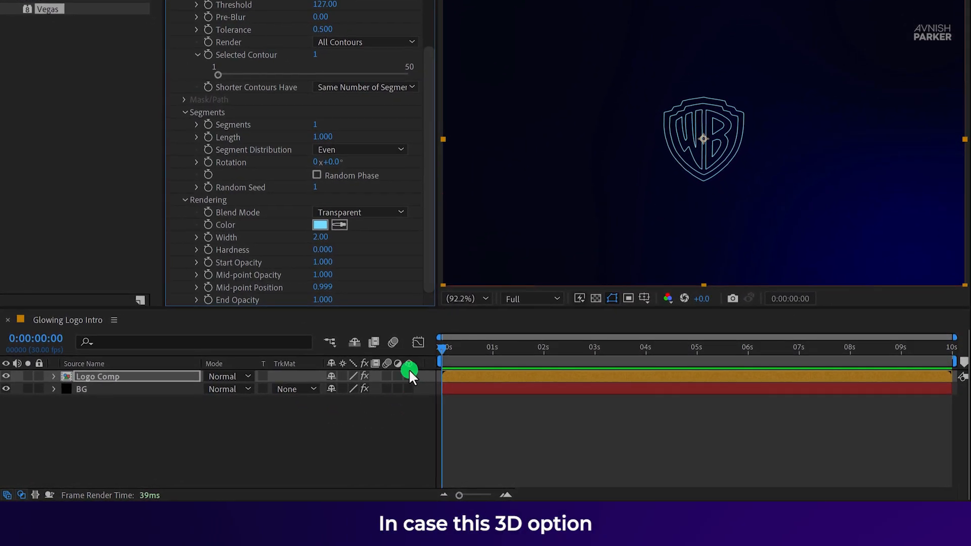
# Enable 3D, duplicate Logo Comp and set the copy's Z position to 20
pyautogui.rightClick(411, 363)
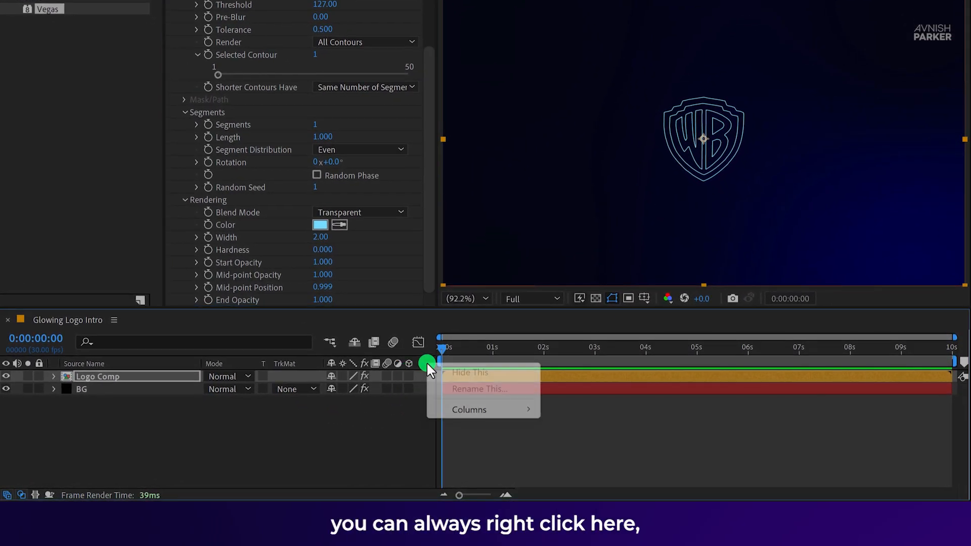
pyautogui.moveTo(469, 409)
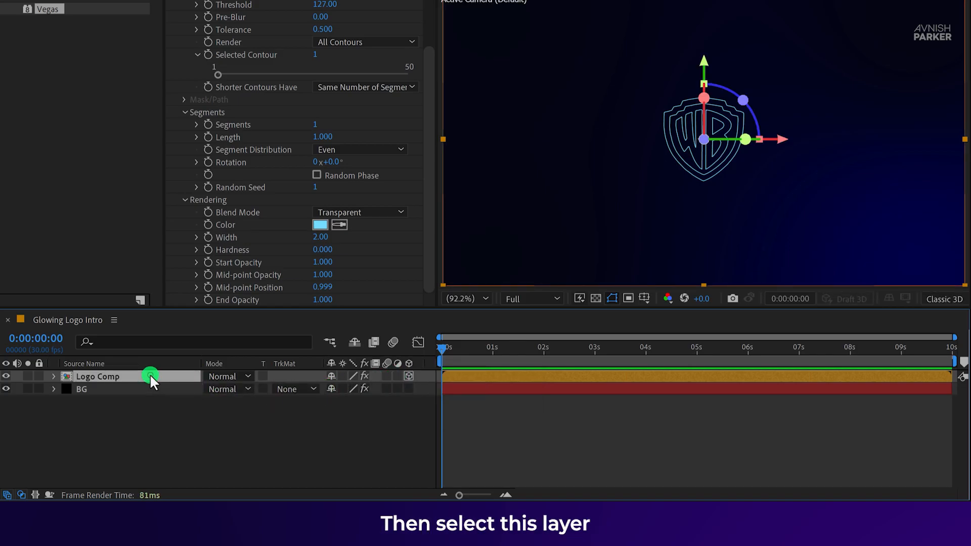
pyautogui.press('ctrl+d')
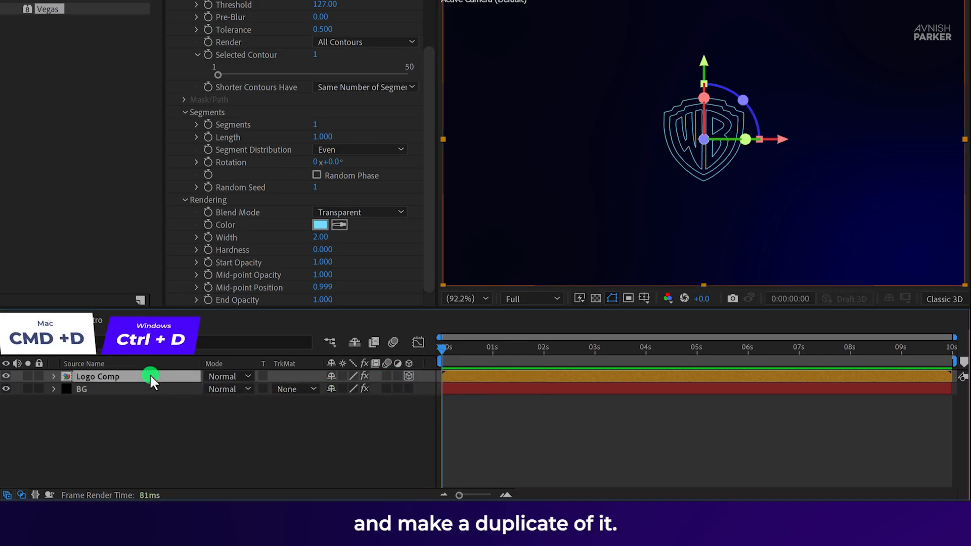
pyautogui.press('ctrl+d')
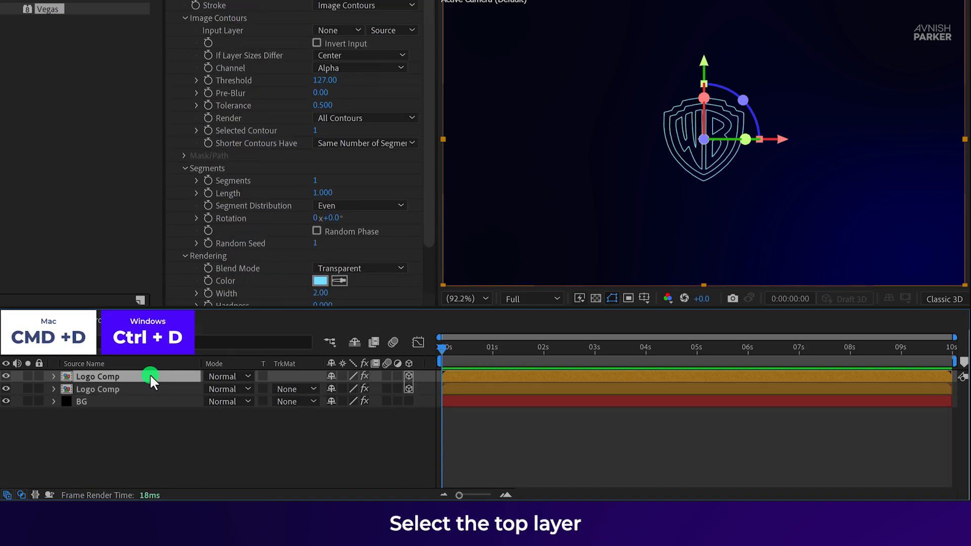
pyautogui.press('p')
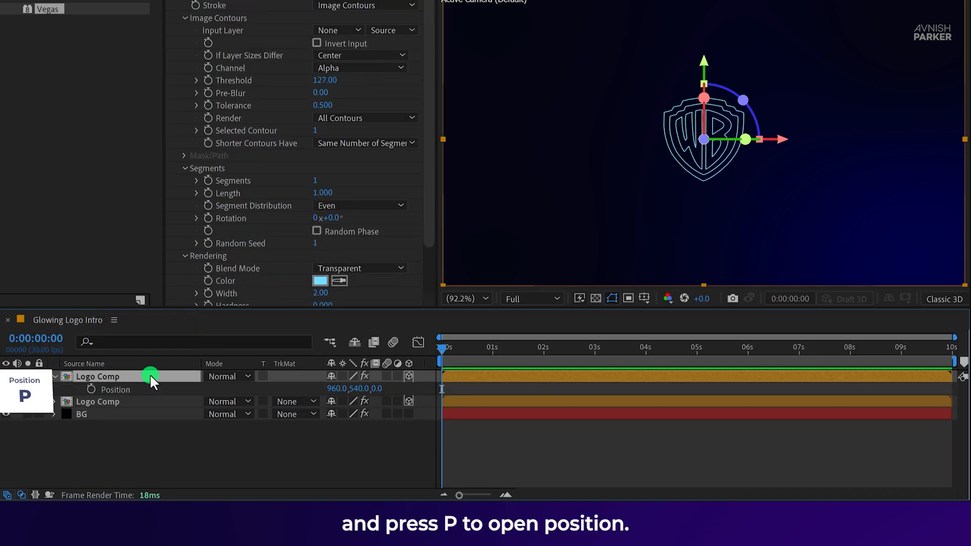
pyautogui.click(377, 388)
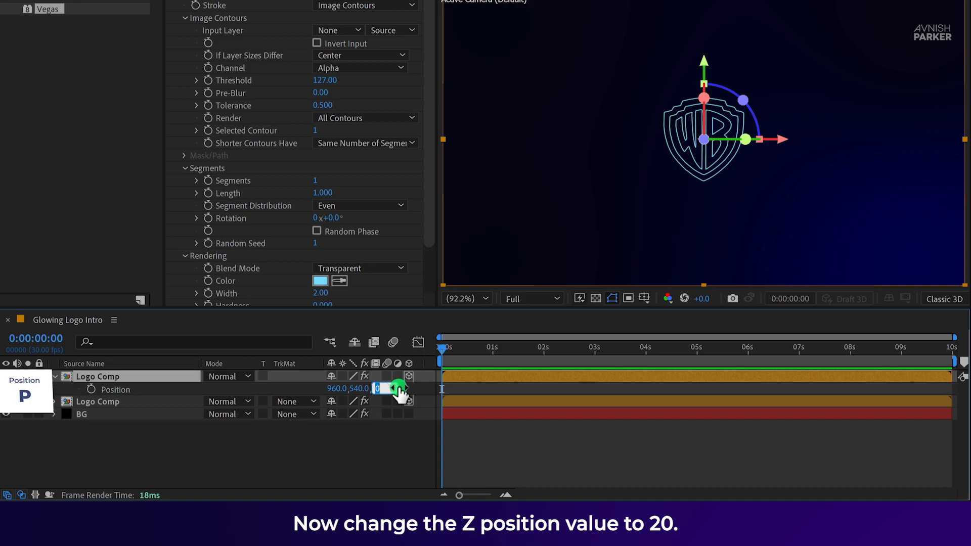
pyautogui.write('20.0')
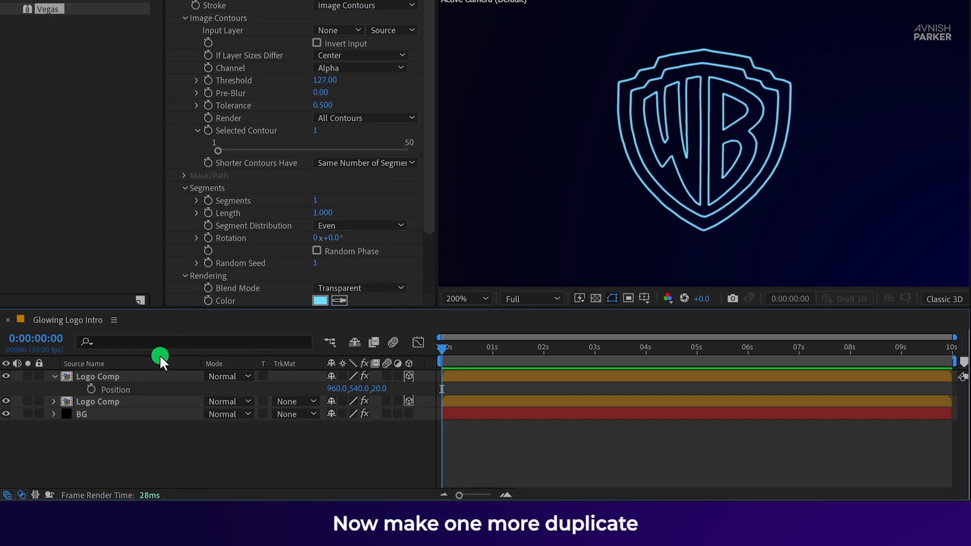
# Duplicate Logo Comp again and set the new copies' Z positions to 40 and 60
pyautogui.press('cmd+d')
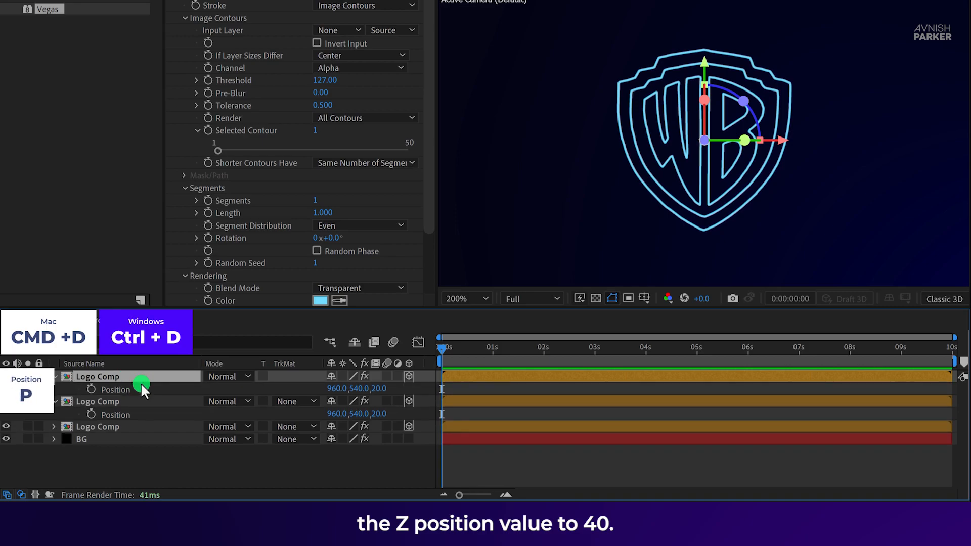
pyautogui.doubleClick(378, 388)
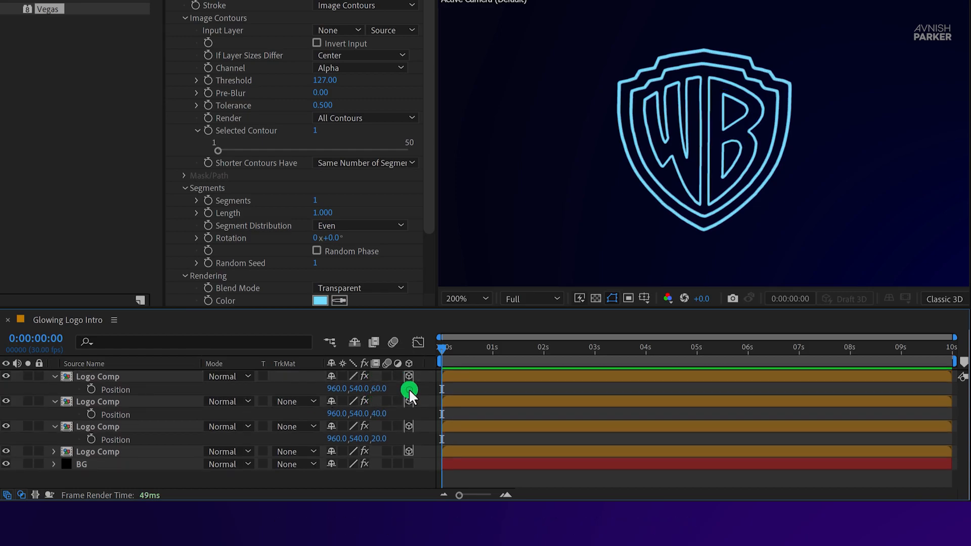
# Add a new 35mm two-node camera, Camera 1, to the composition
pyautogui.rightClick(409, 391)
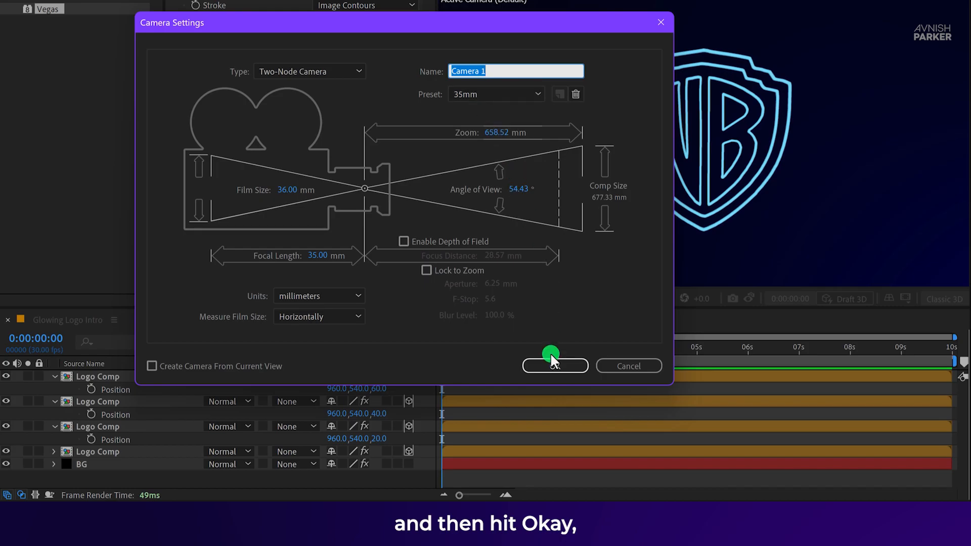
pyautogui.click(554, 366)
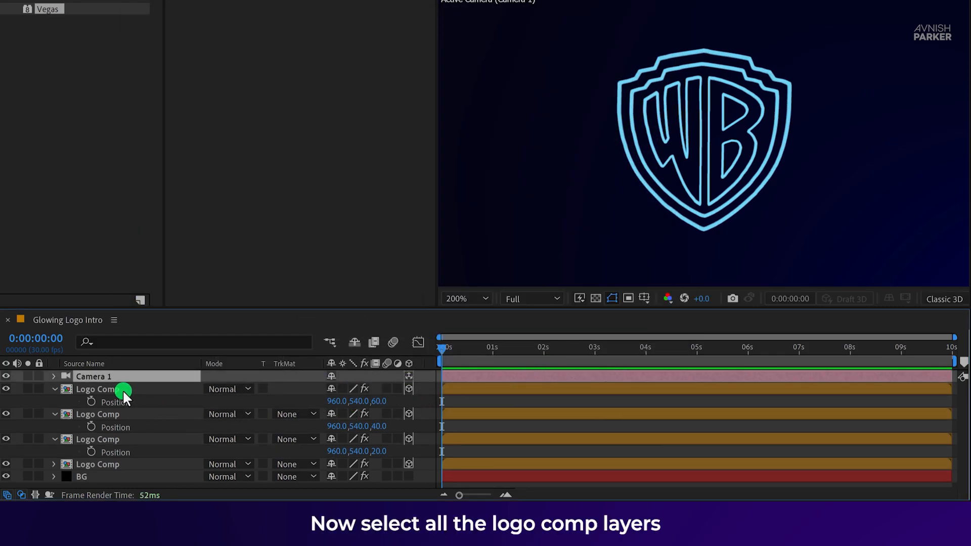
# Set the top two Logo Comp copies' scale to 102% and 101%
pyautogui.click(99, 464)
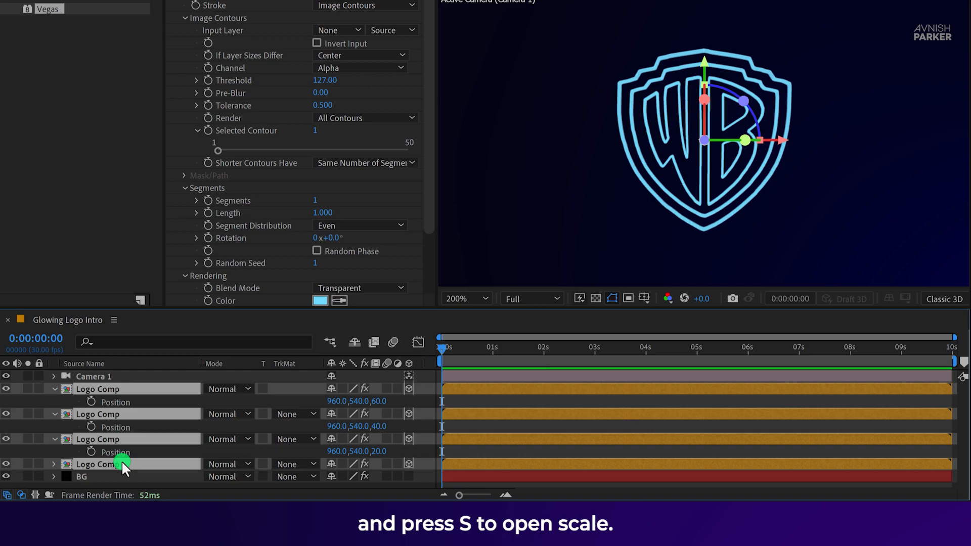
pyautogui.press('s')
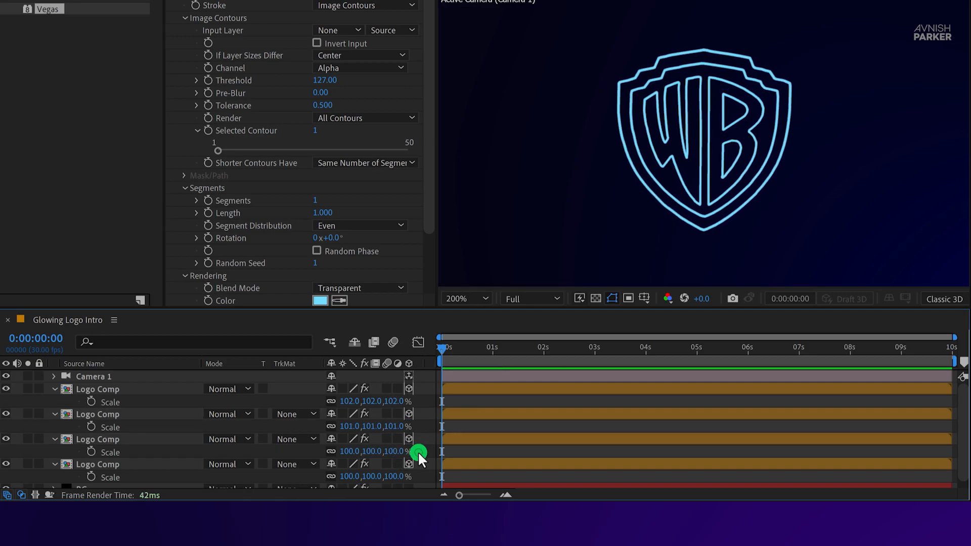
pyautogui.click(93, 376)
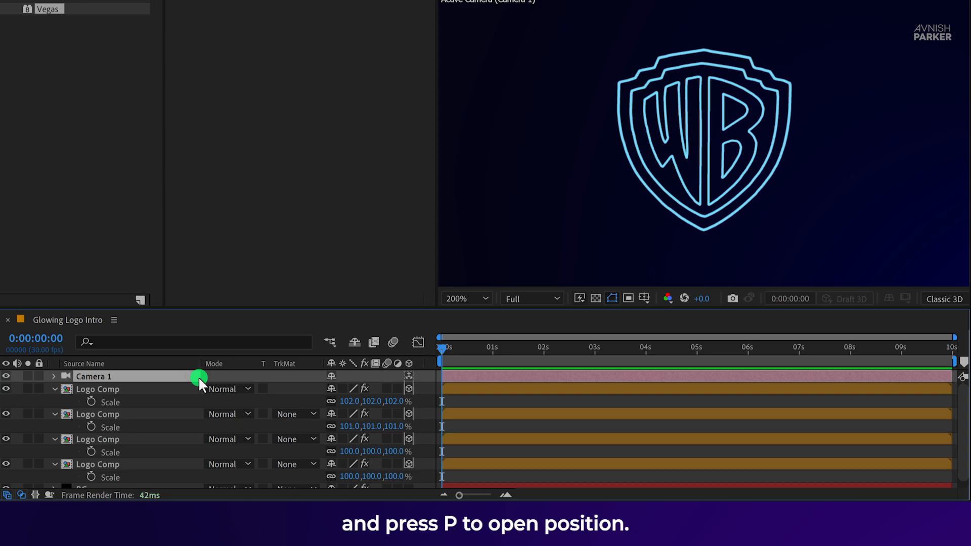
# Keyframe Camera 1's position at 0s and 4s and orbit the first frame to an angled view
pyautogui.press('p')
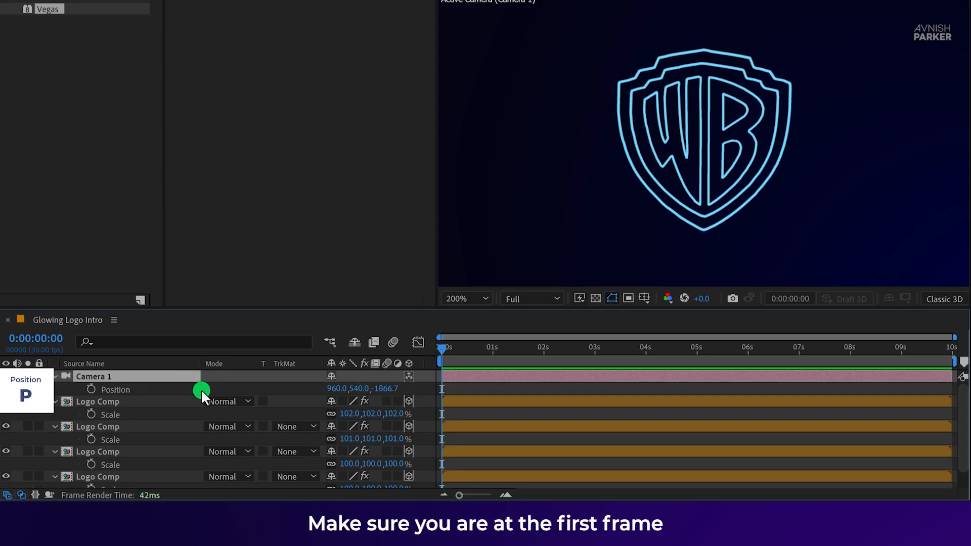
pyautogui.click(91, 388)
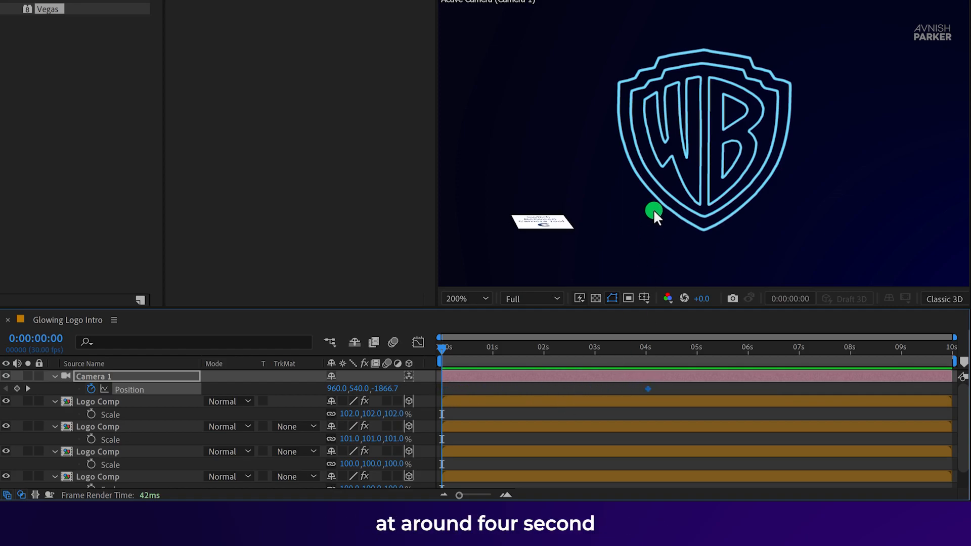
pyautogui.press('c')
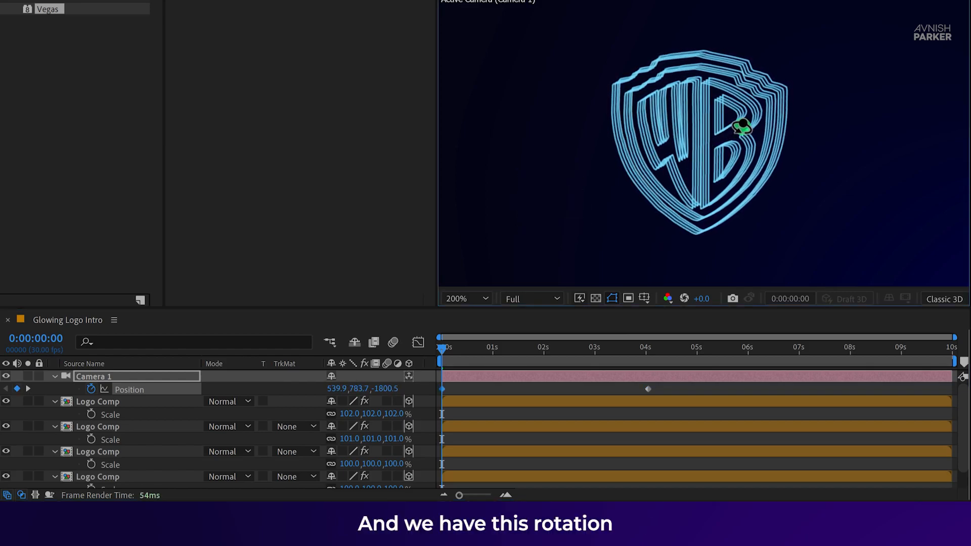
pyautogui.moveTo(441, 359); pyautogui.dragTo(490, 356)
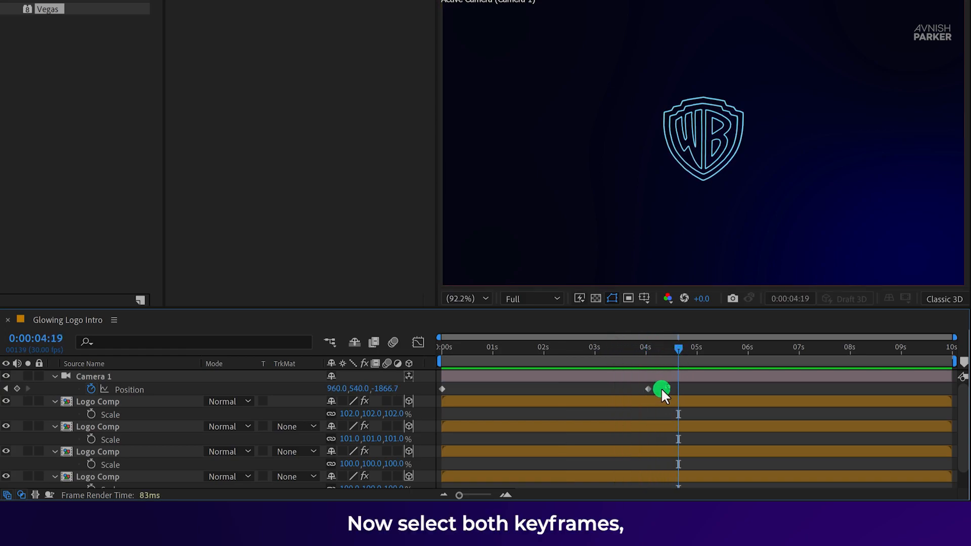
# Easy-ease both camera position keyframes and shape the speed graph for a fast start, slow finish
pyautogui.rightClick(455, 394)
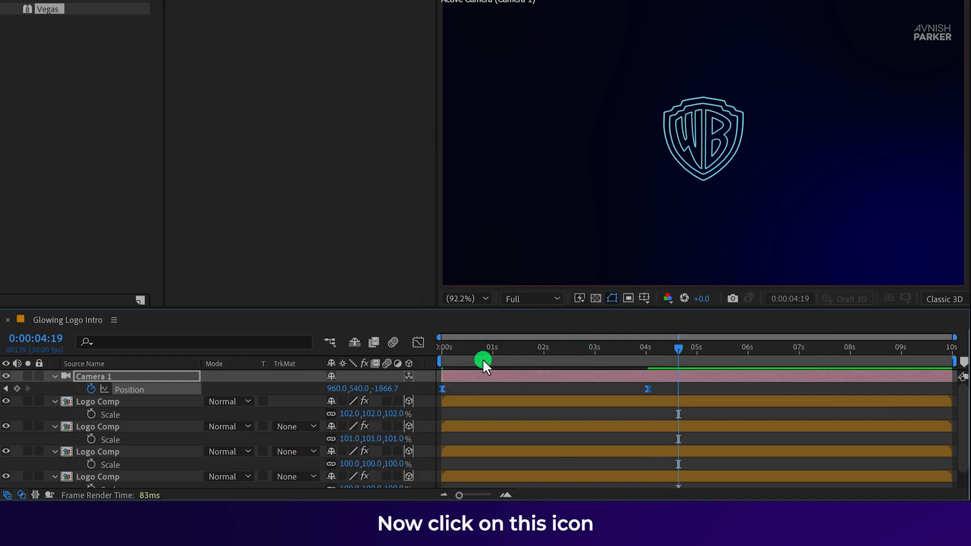
pyautogui.click(417, 343)
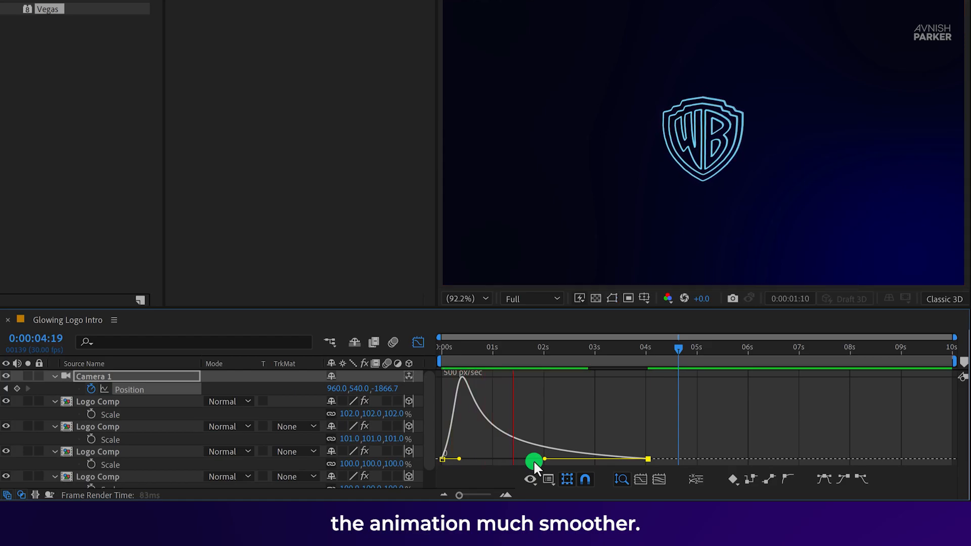
pyautogui.click(418, 343)
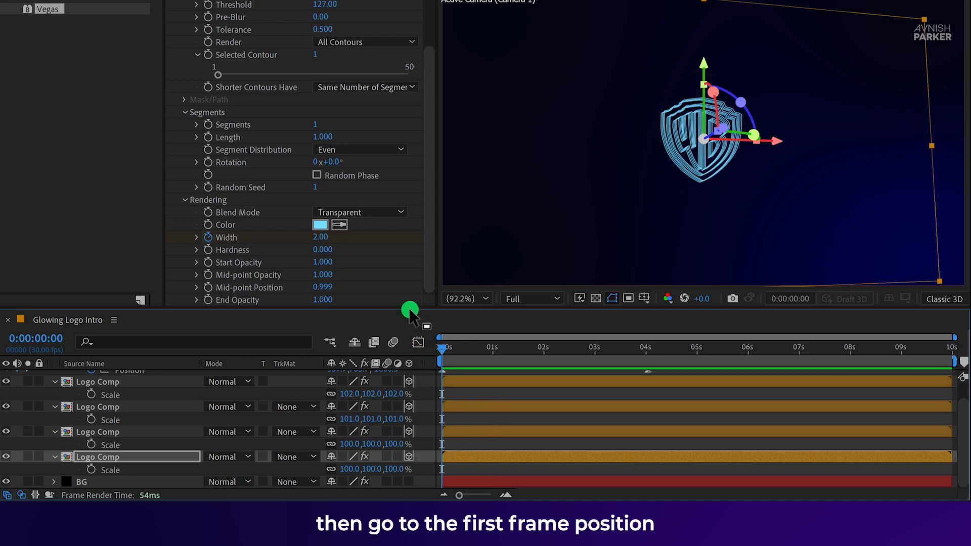
# Set the Stroke Width to 10 at the first frame and preview it thinning over the next frames
pyautogui.write('10')
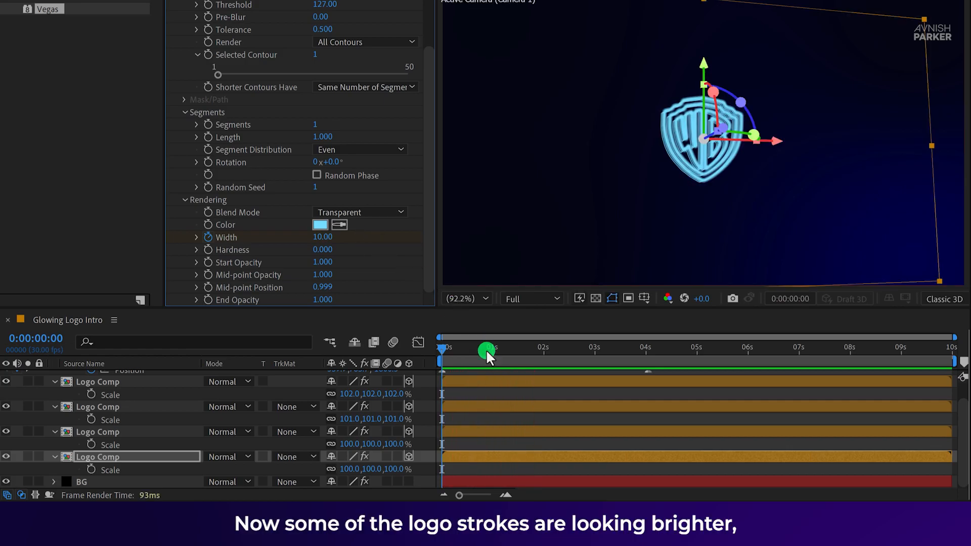
pyautogui.moveTo(486, 353); pyautogui.dragTo(447, 353)
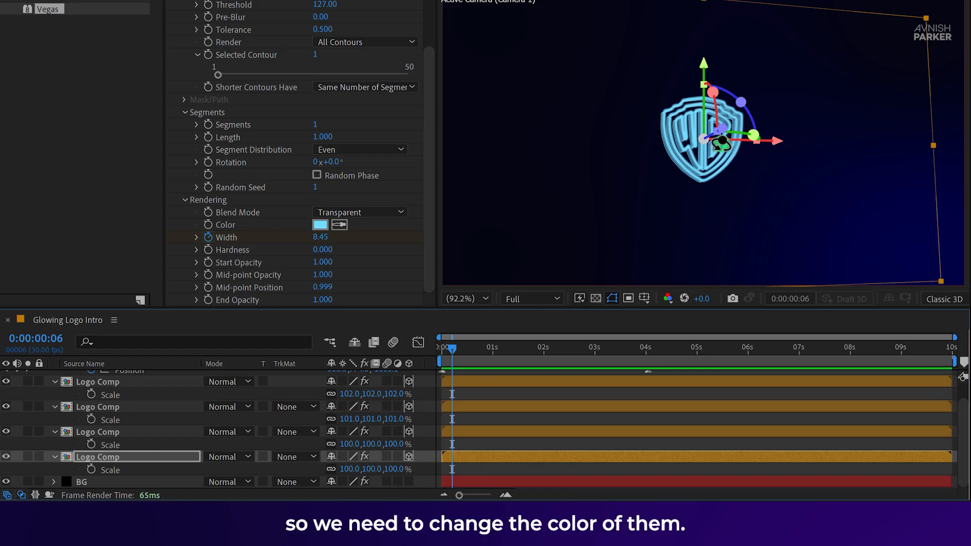
pyautogui.click(461, 299)
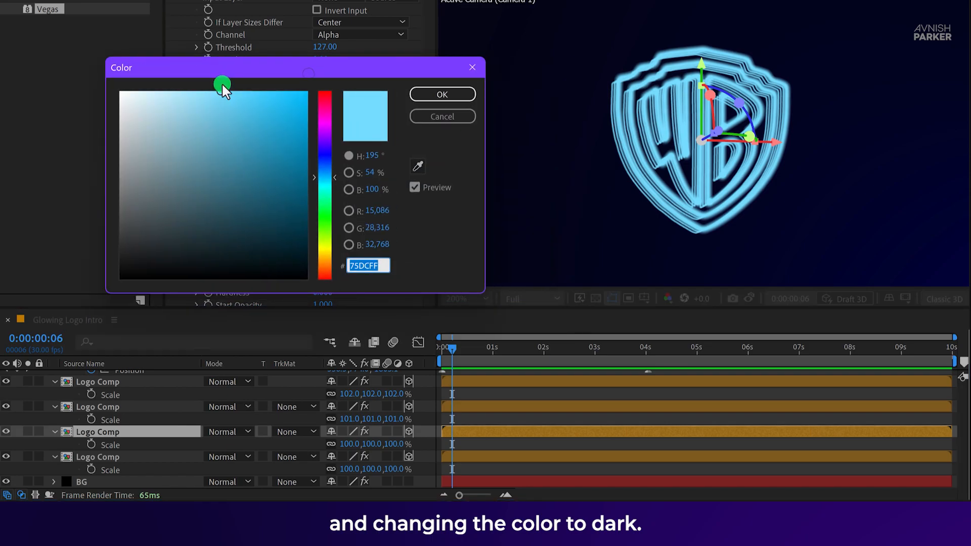
# Give two Logo Comp copies a darker blue stroke colour so the outlines look less bright
pyautogui.click(442, 93)
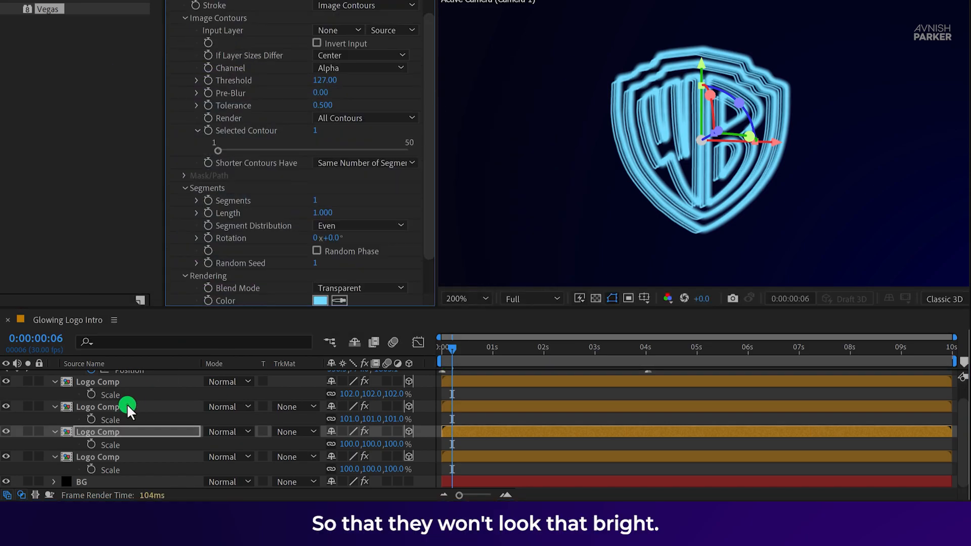
pyautogui.click(321, 300)
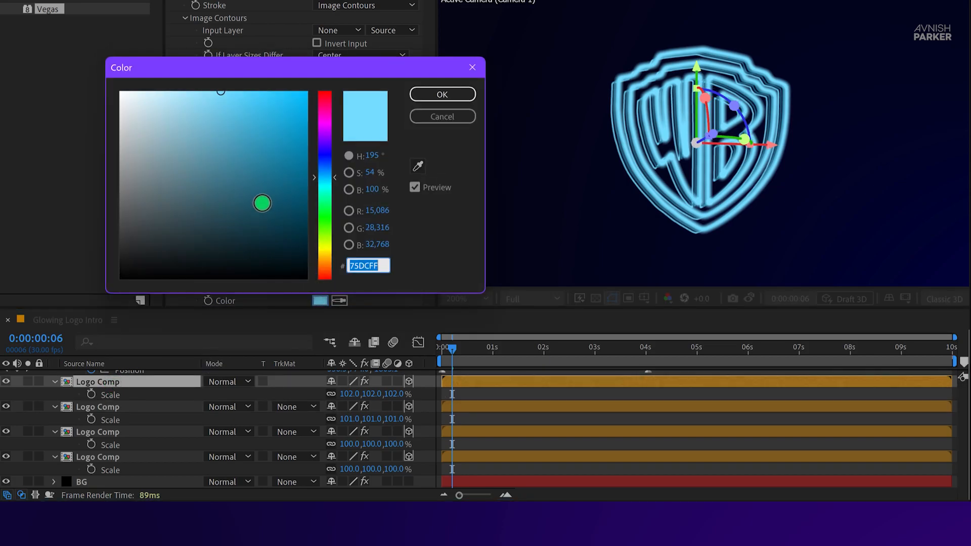
pyautogui.click(441, 93)
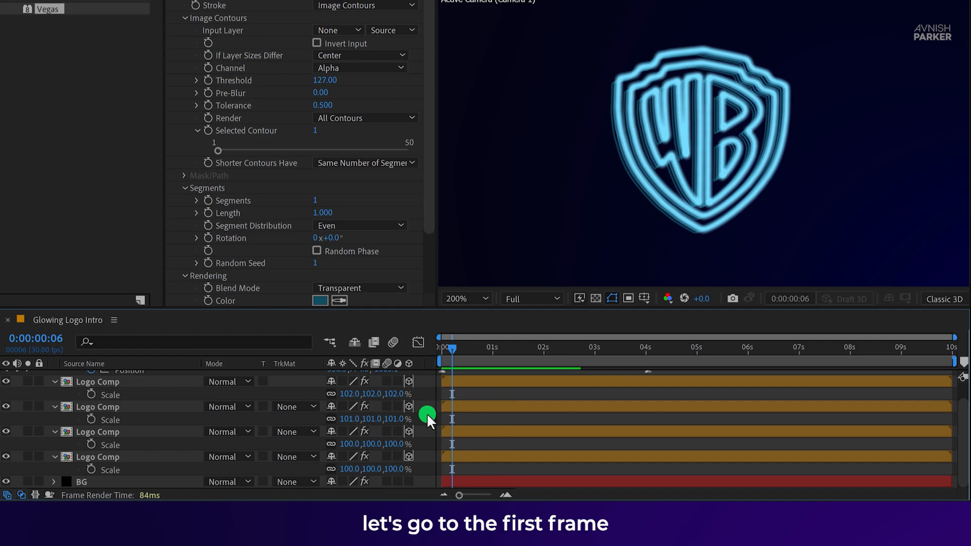
# Return to frame zero and reposition the camera so the WB logo sits centred with less tilt
pyautogui.press('Home')
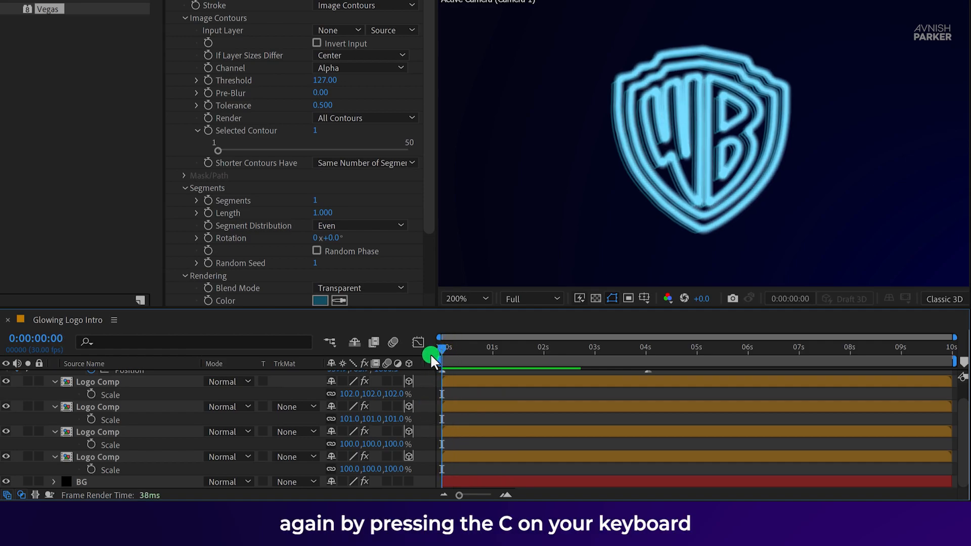
pyautogui.press('c')
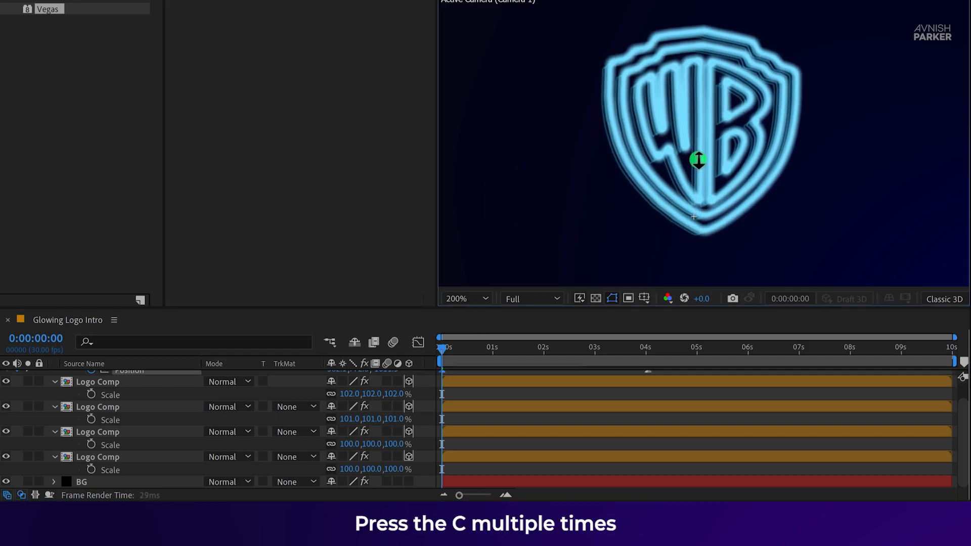
pyautogui.click(461, 299)
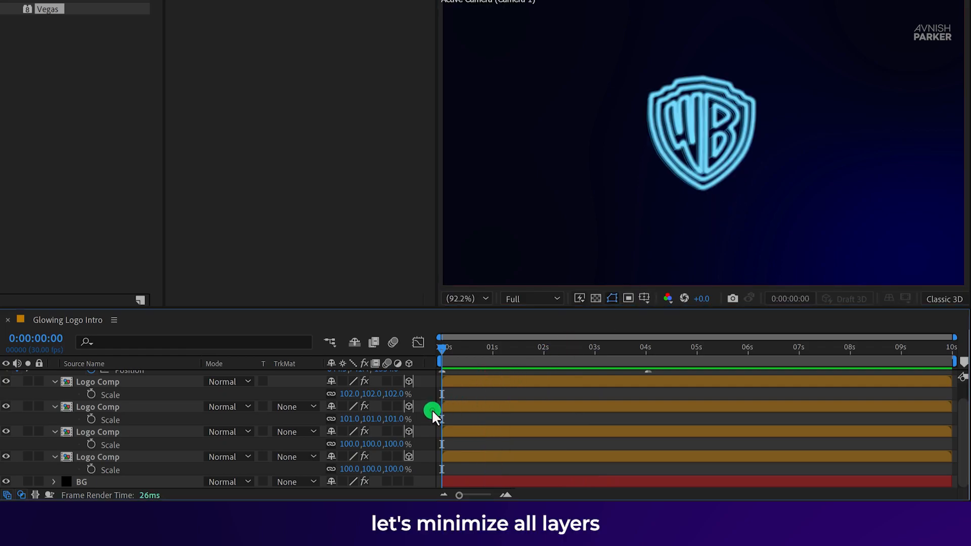
# Add an adjustment layer named Glow on top and apply the Glow effect
pyautogui.press('m')
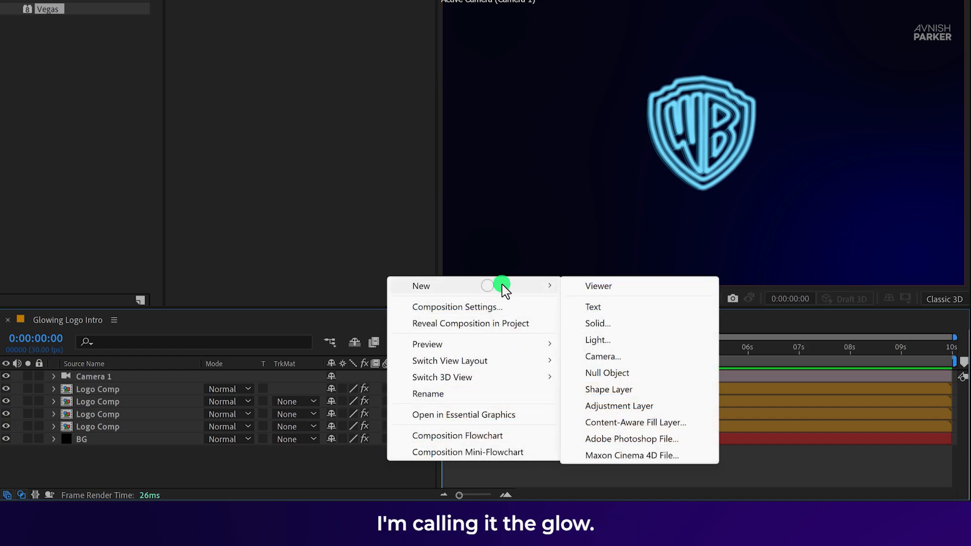
pyautogui.click(618, 406)
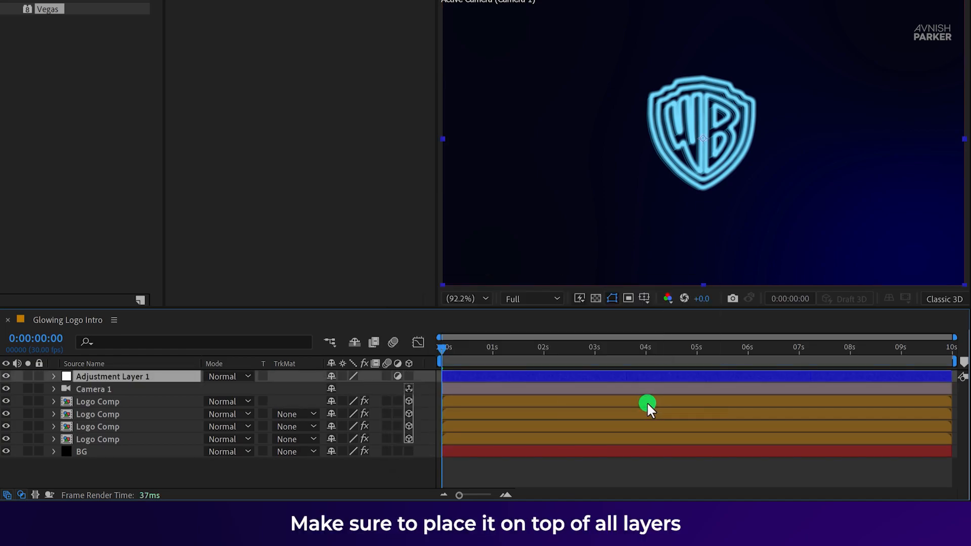
pyautogui.write('Glow')
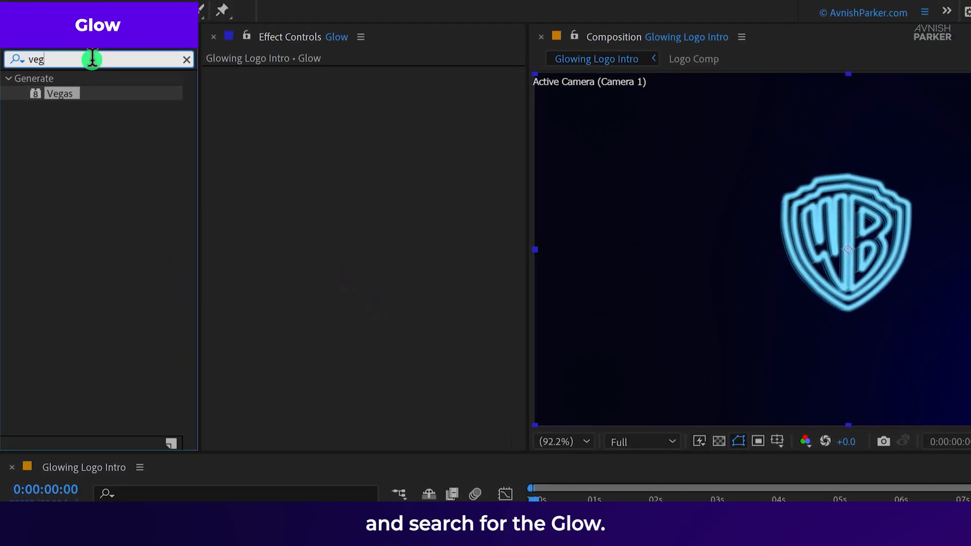
pyautogui.write('glow')
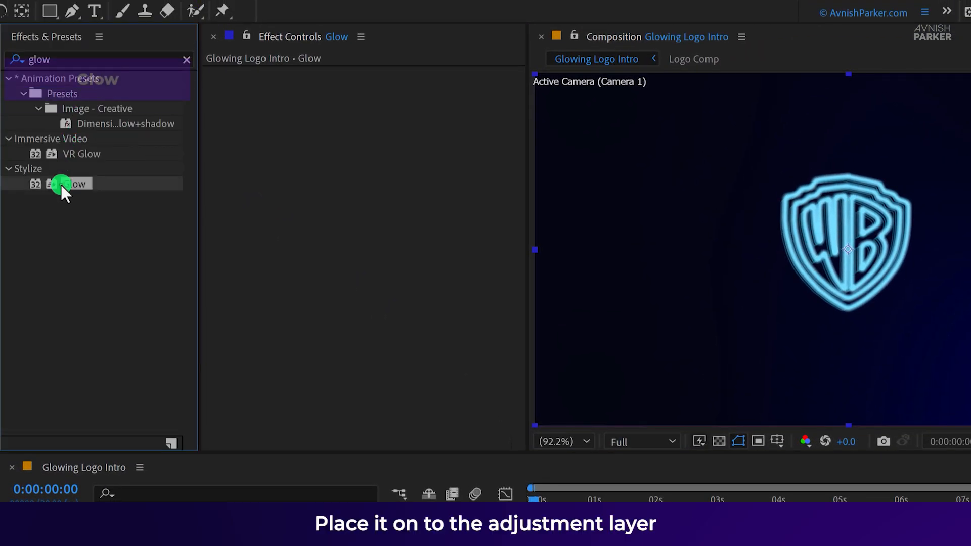
pyautogui.doubleClick(68, 183)
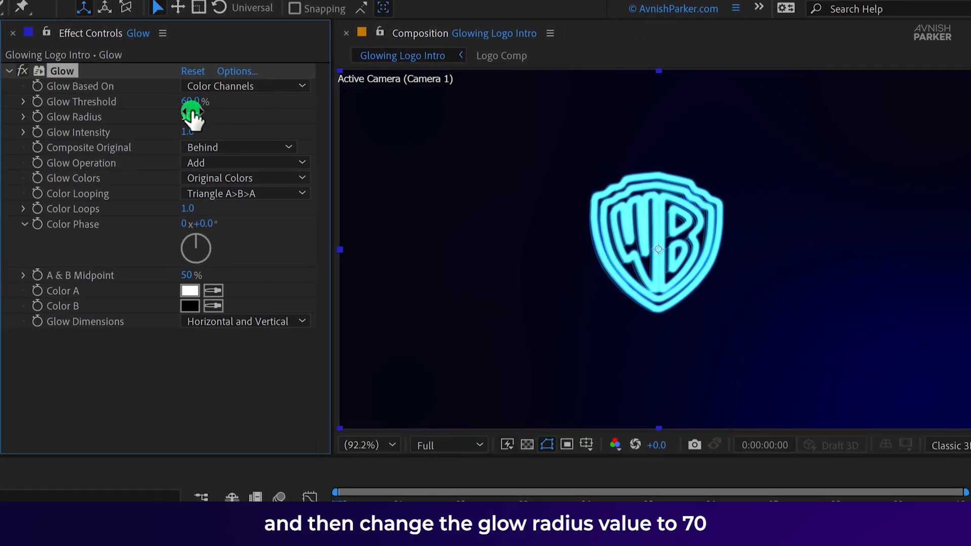
# Set the first glow's radius to 70 and threshold, and widen the second glow's radius to 150
pyautogui.write('70')
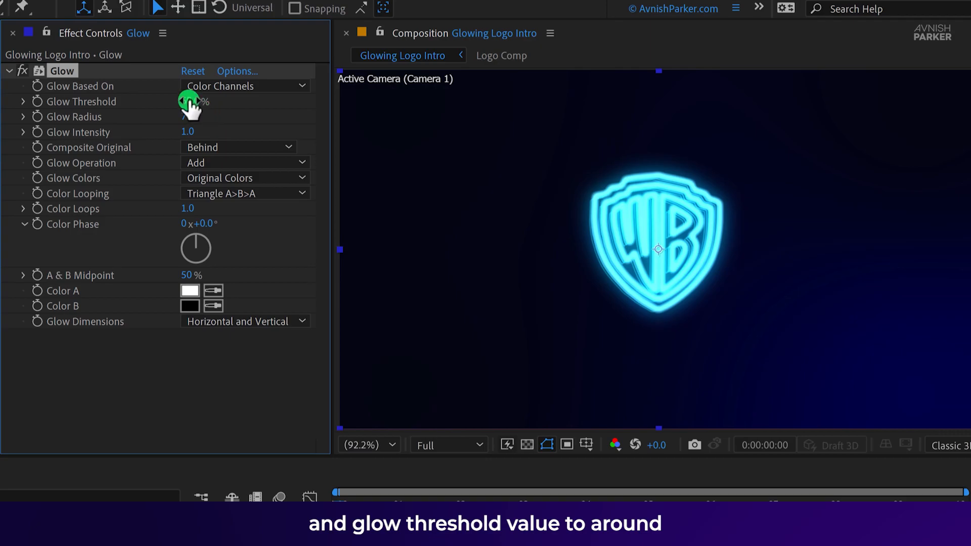
pyautogui.moveTo(193, 102); pyautogui.dragTo(253, 110)
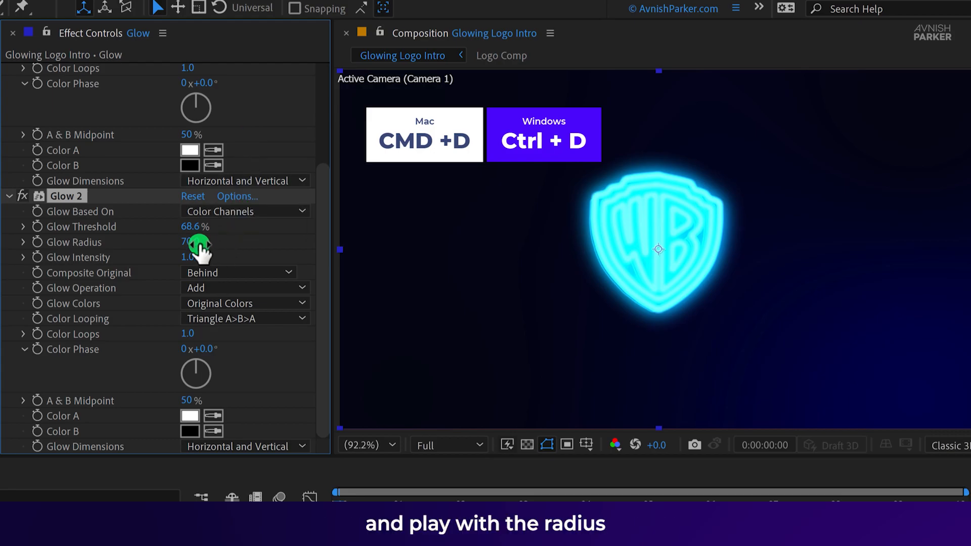
pyautogui.moveTo(189, 241); pyautogui.dragTo(251, 242)
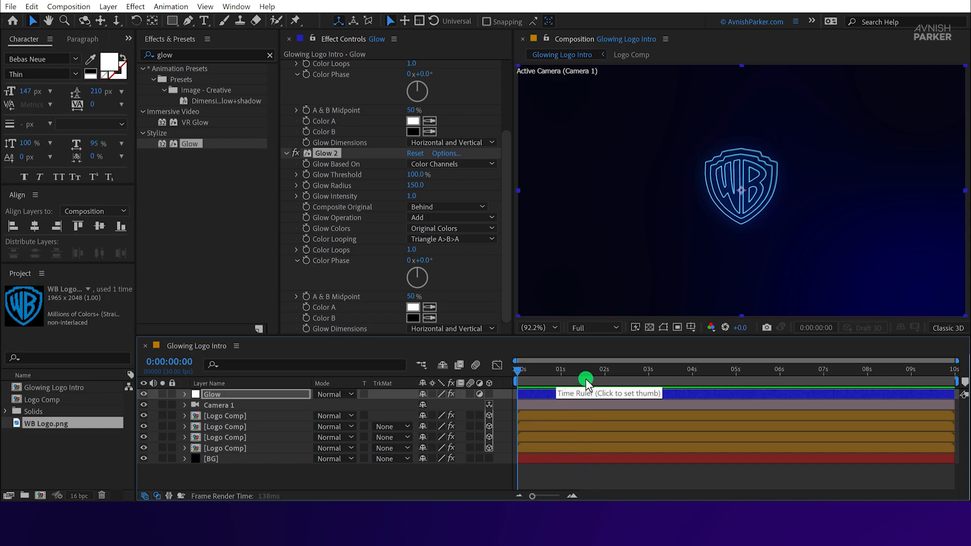
# Lower the top Logo Comp layer's opacity to 20% around the two-second mark
pyautogui.click(596, 369)
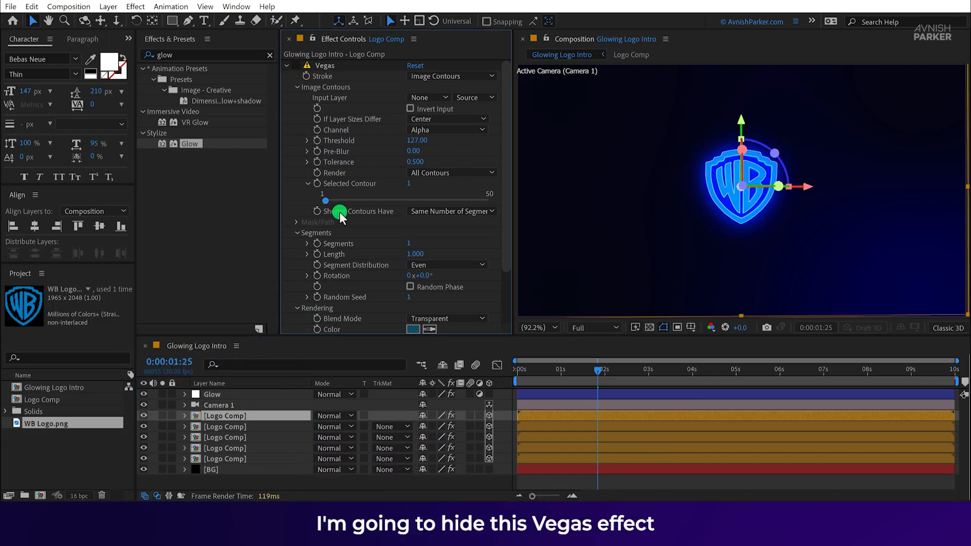
pyautogui.press('t')
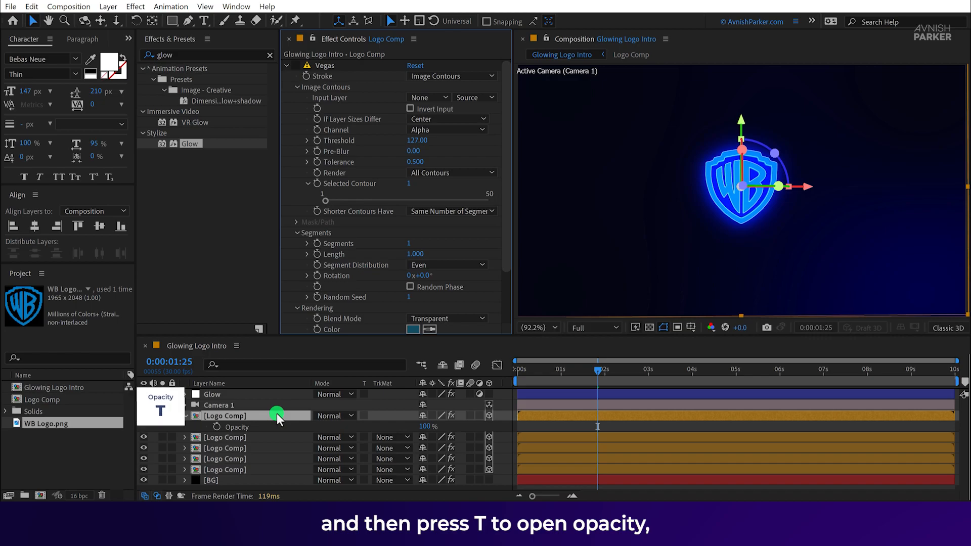
pyautogui.doubleClick(426, 426)
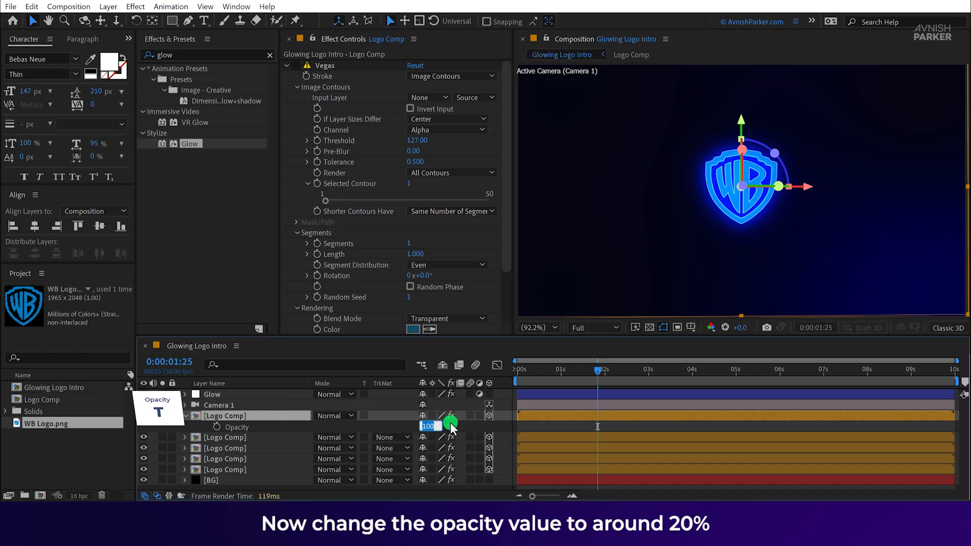
pyautogui.write('20 %')
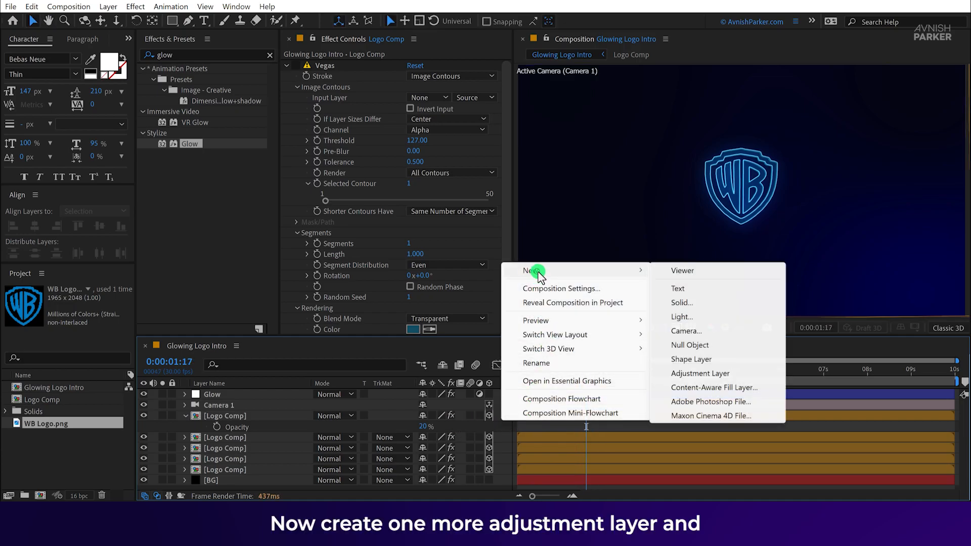
# Add a CC adjustment layer with Curves and pick a brighter blue for the BG gradient's Color 1
pyautogui.click(700, 373)
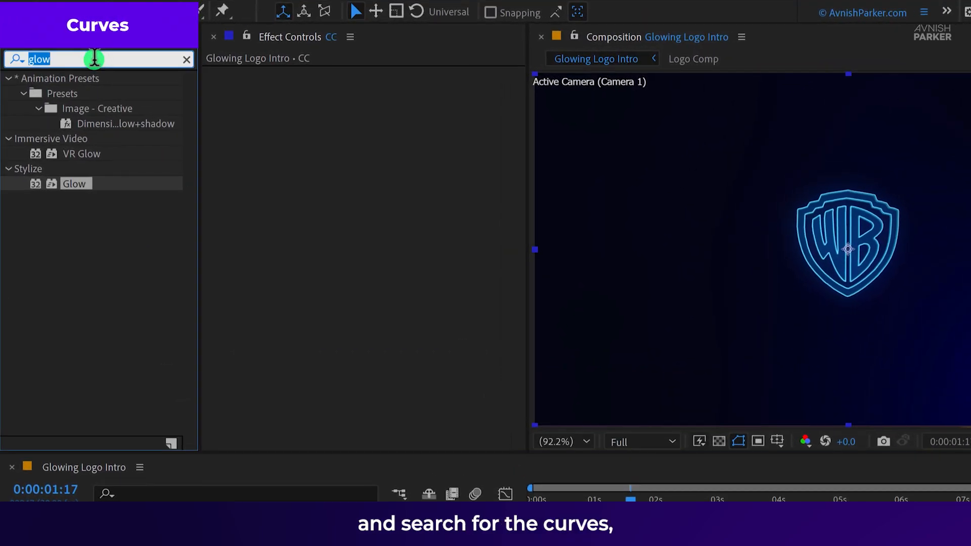
pyautogui.write('curv')
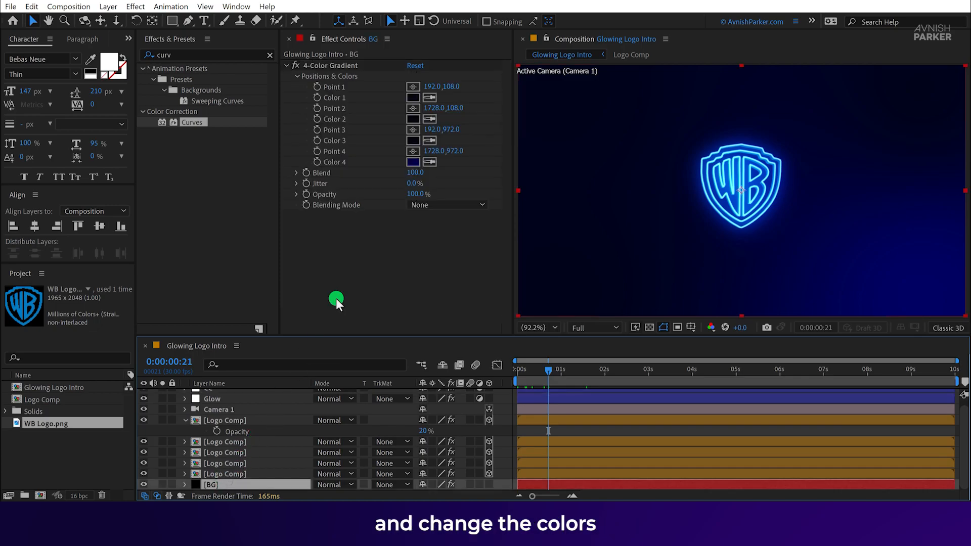
pyautogui.click(412, 97)
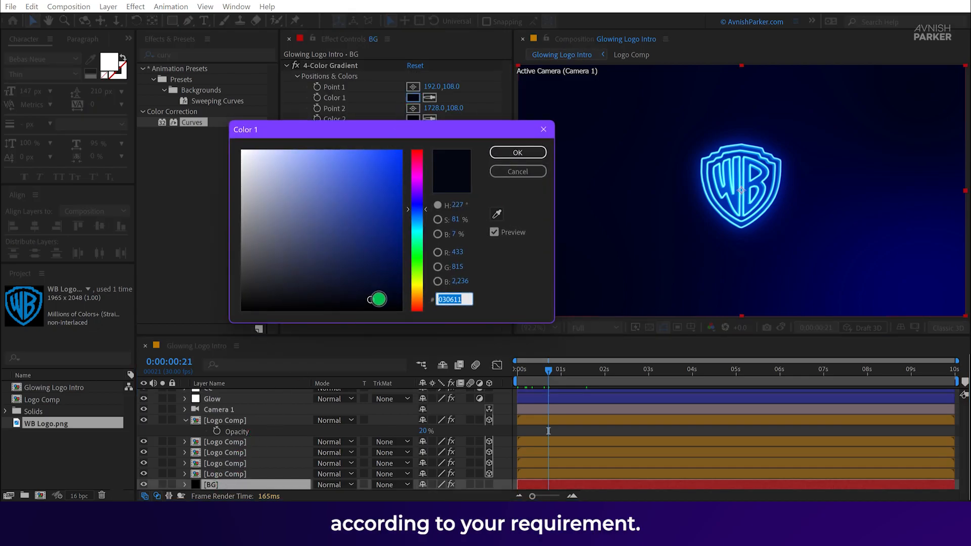
pyautogui.click(517, 152)
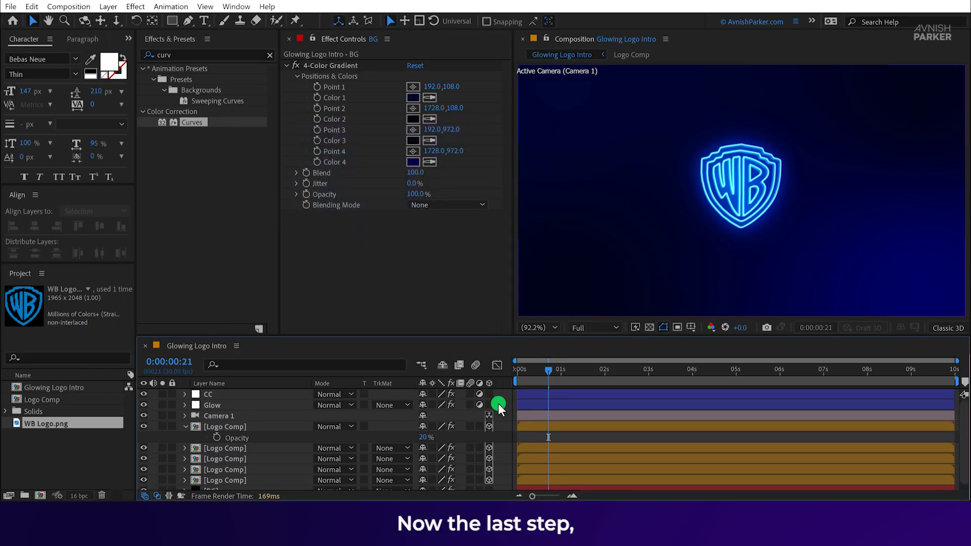
# Add a Noise adjustment layer with the Noise effect and edit its Amount of Noise
pyautogui.rightClick(499, 402)
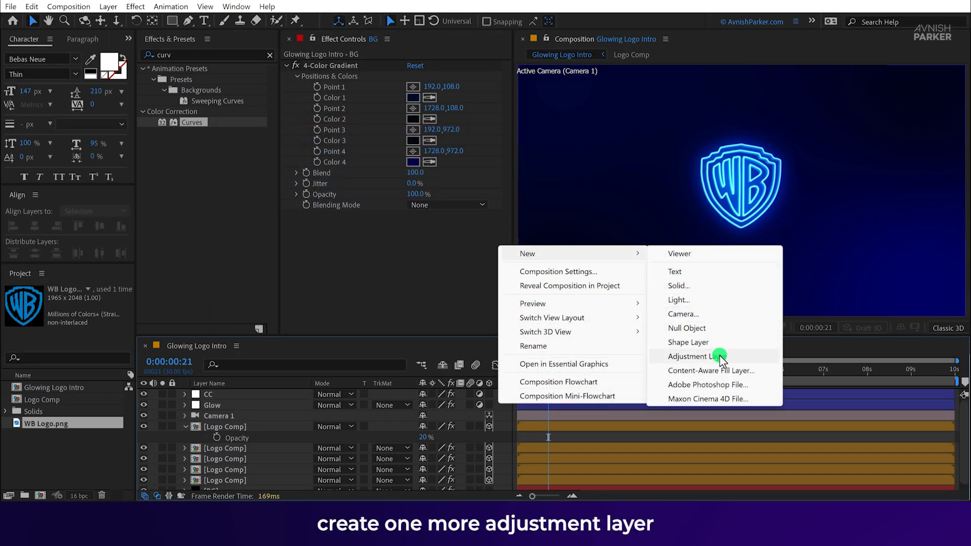
pyautogui.click(693, 356)
pyautogui.write('Noise')
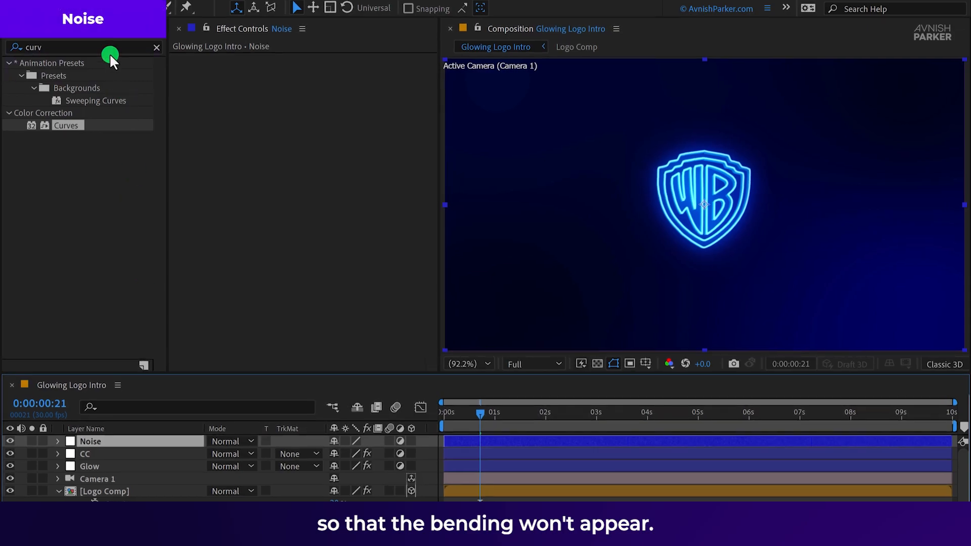
pyautogui.write('n')
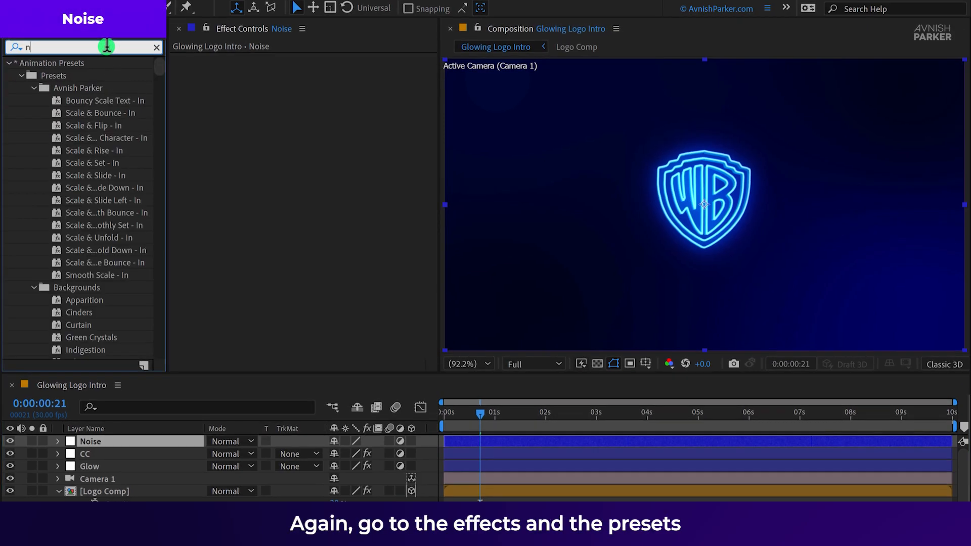
pyautogui.write('oise')
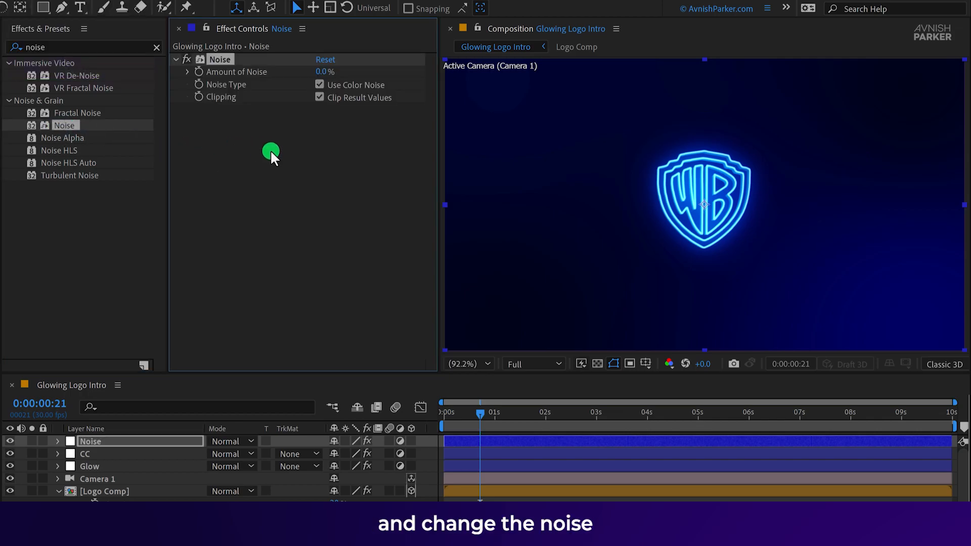
pyautogui.click(329, 72)
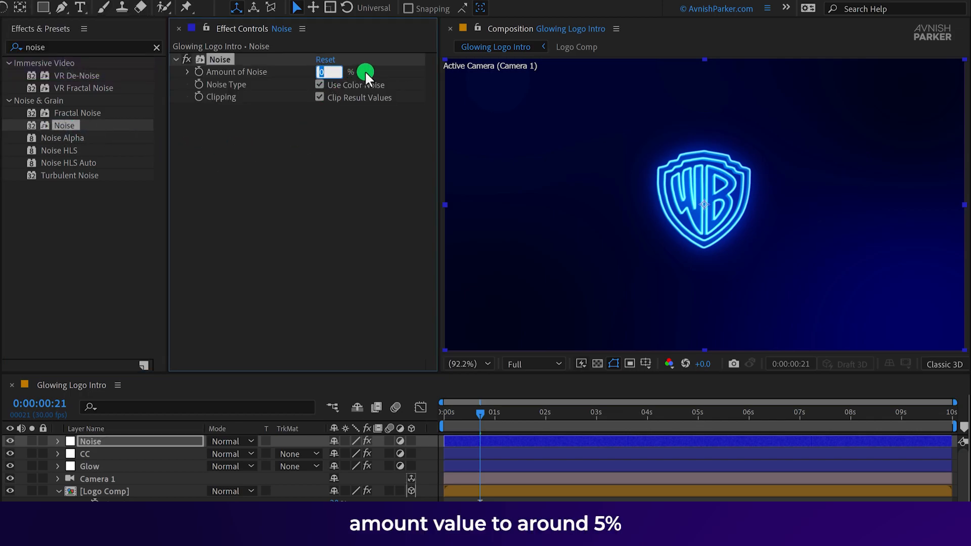